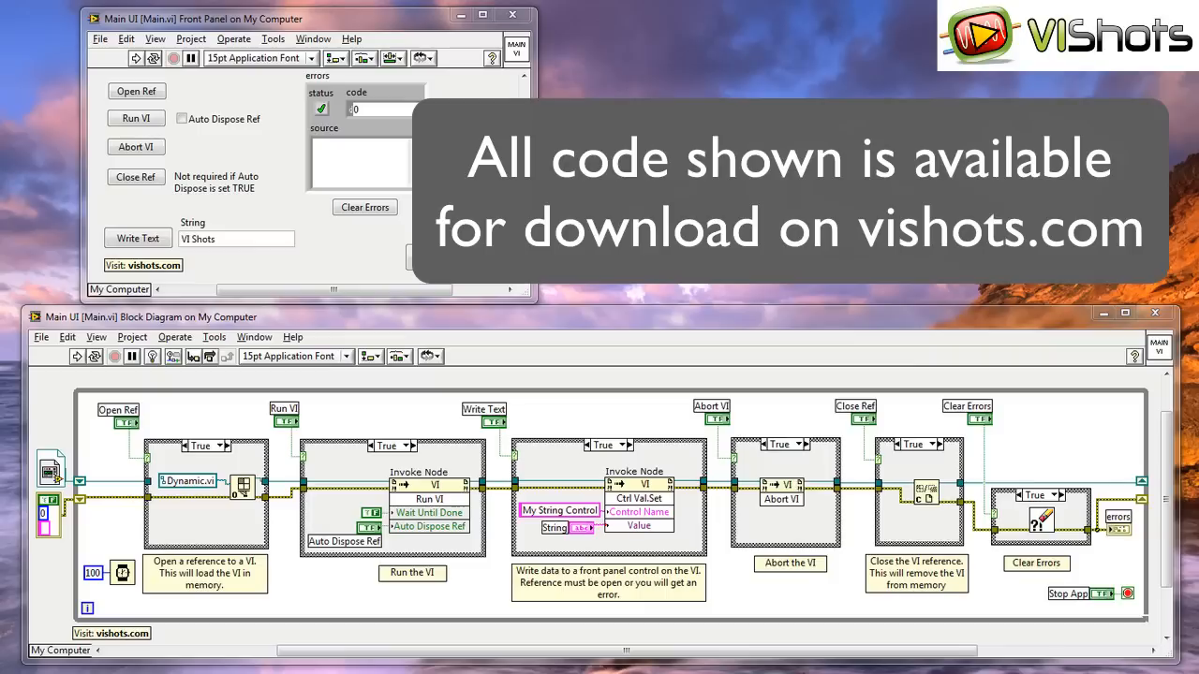
pyautogui.moveTo(295, 600)
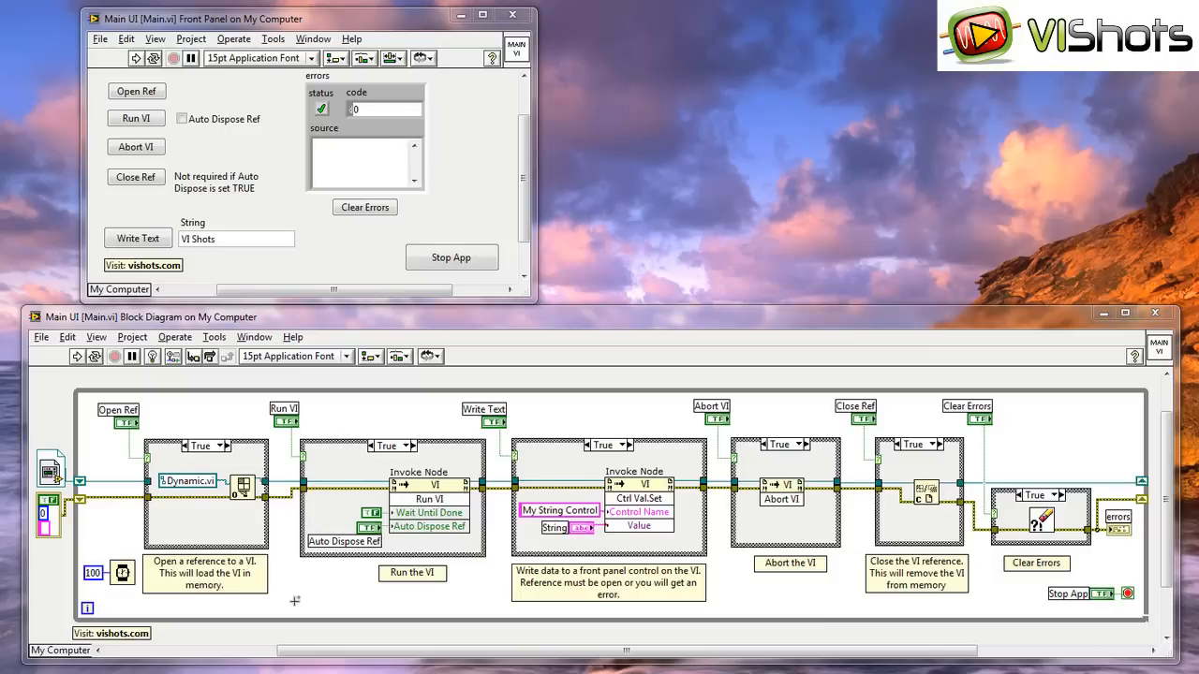
pyautogui.moveTo(217, 538)
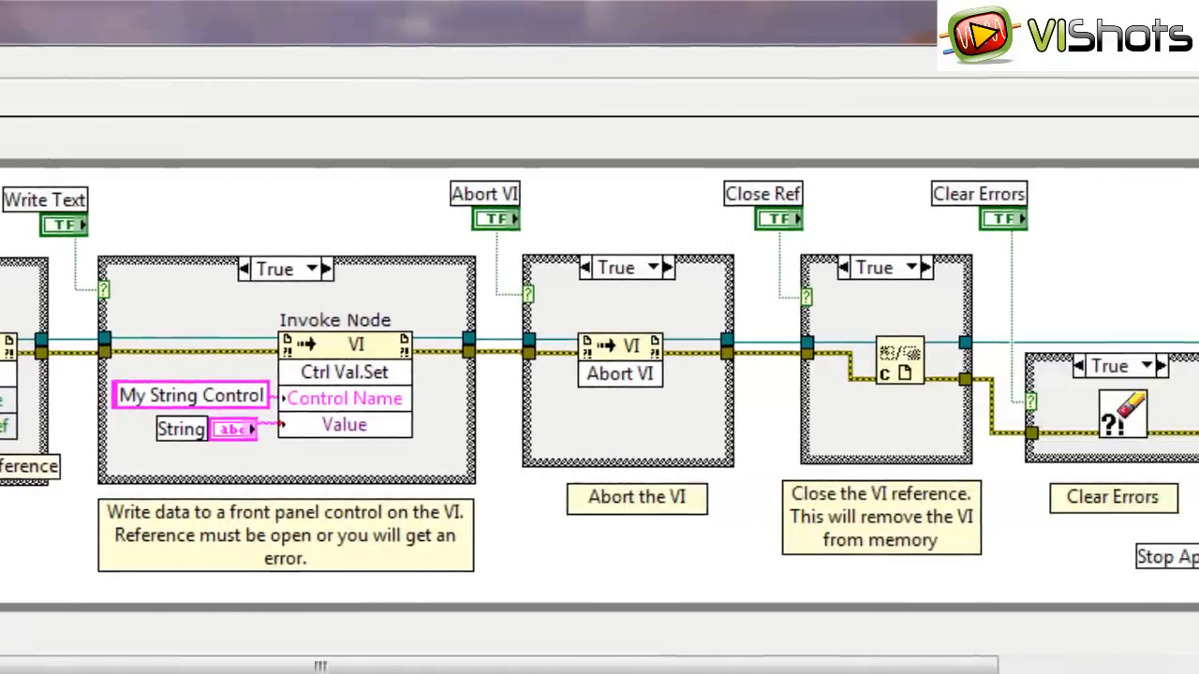
# Run Main.vi and show the VI Hierarchy, confirming only Main.vi is in memory
pyautogui.click(620, 374)
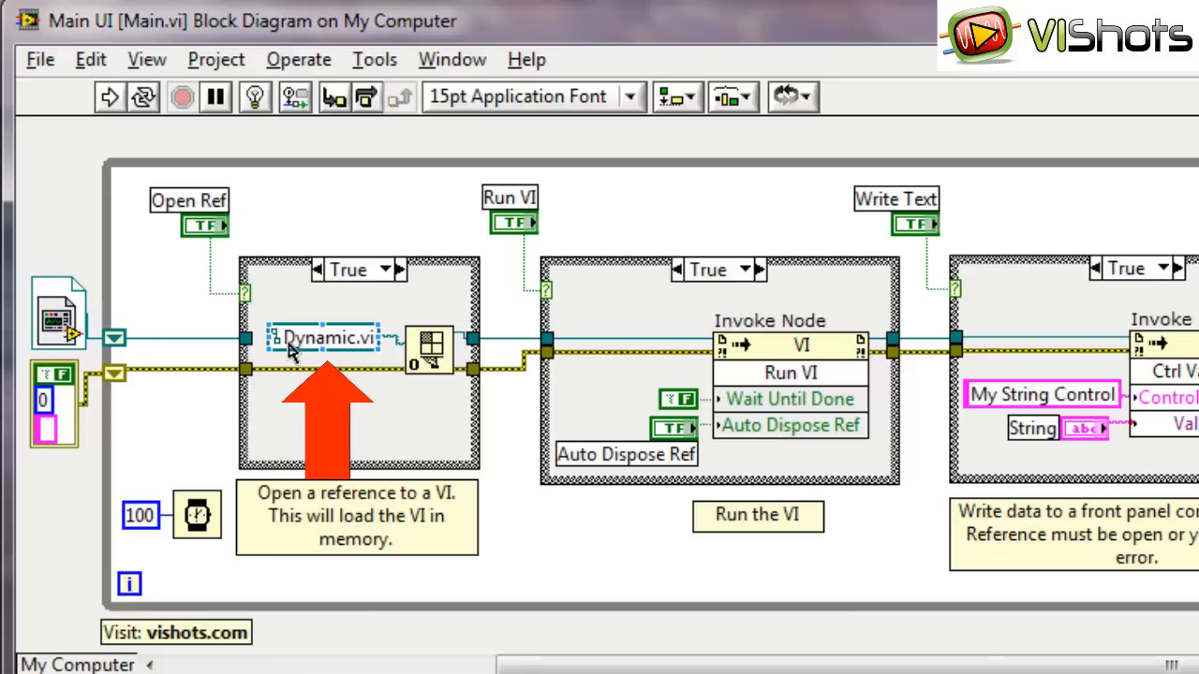
pyautogui.moveTo(309, 353)
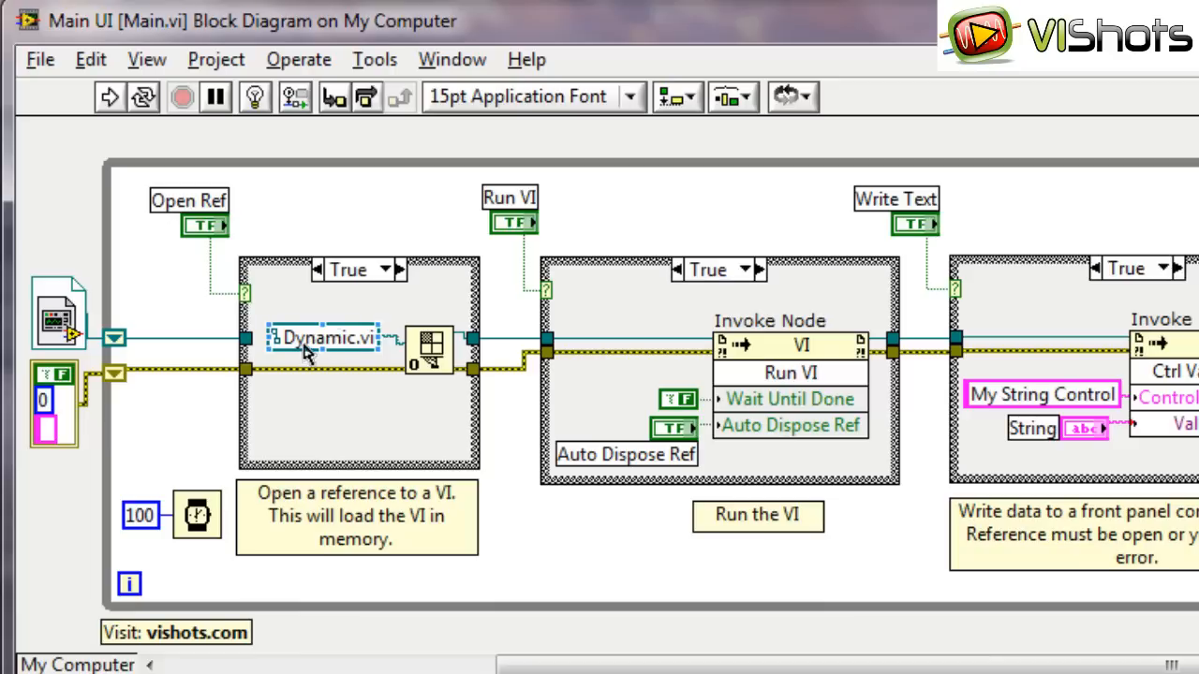
pyautogui.moveTo(362, 359)
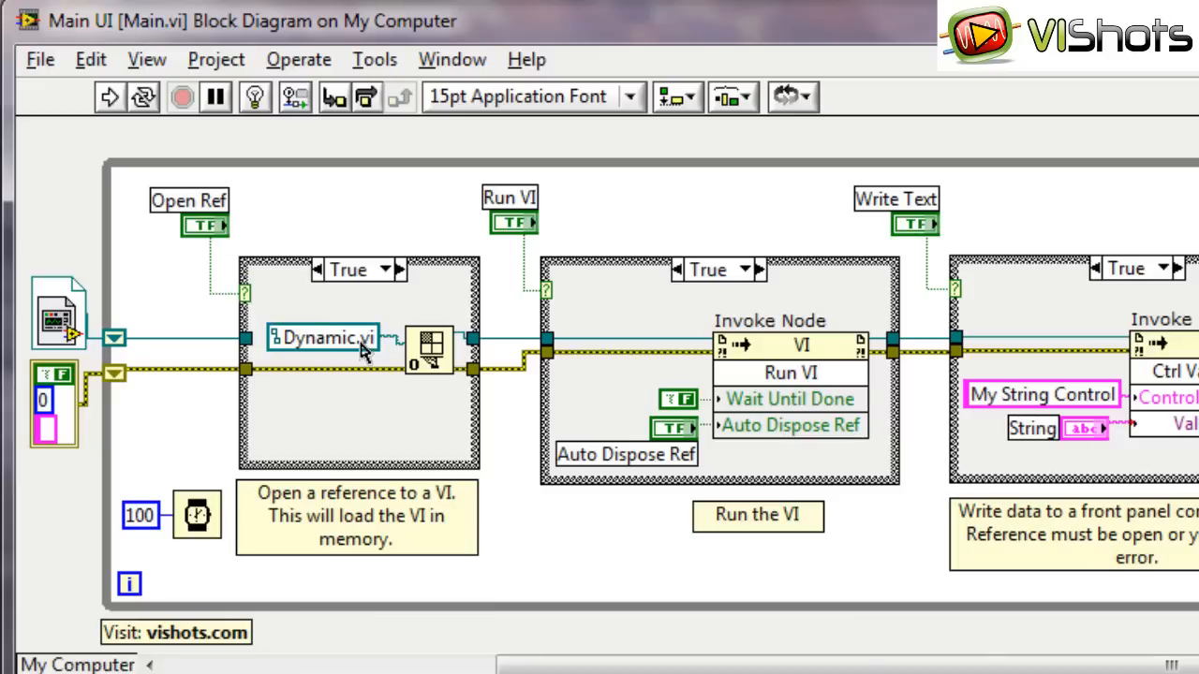
pyautogui.click(323, 338)
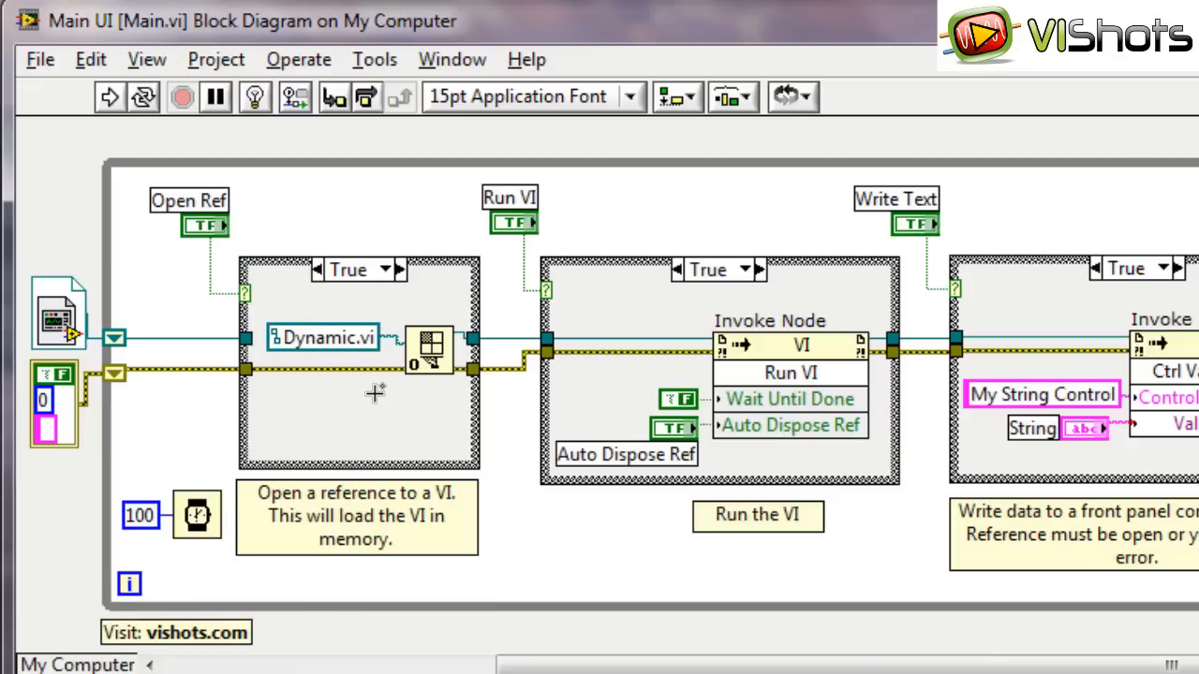
pyautogui.moveTo(295, 356)
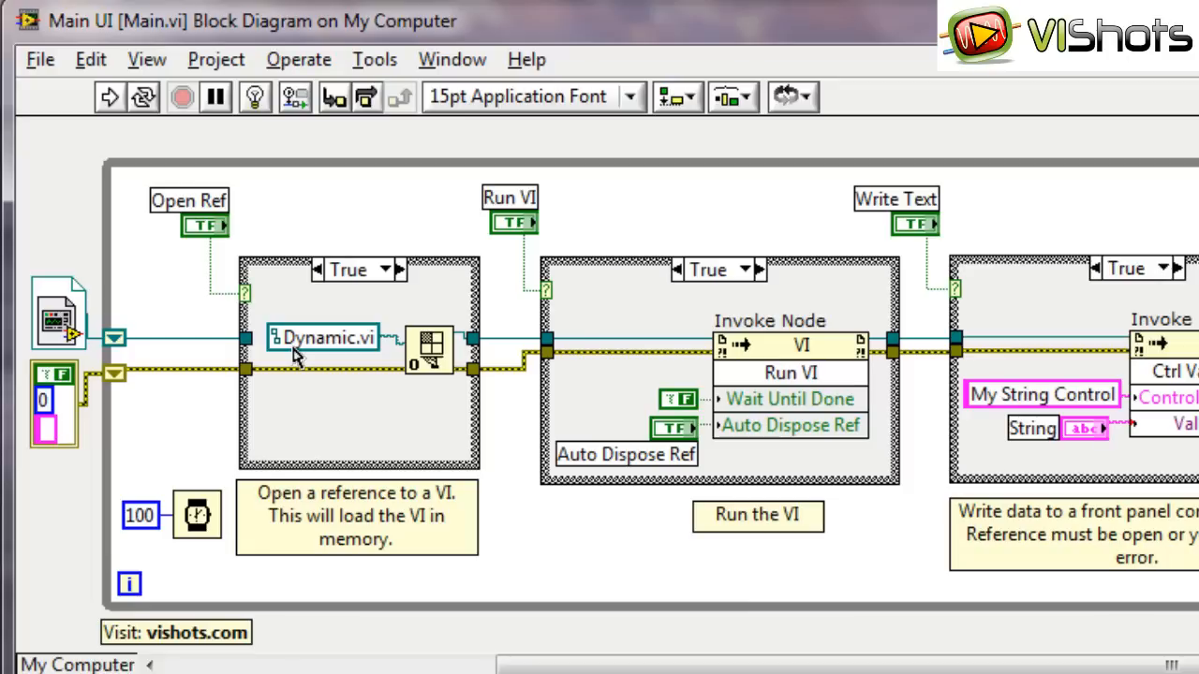
pyautogui.click(323, 338)
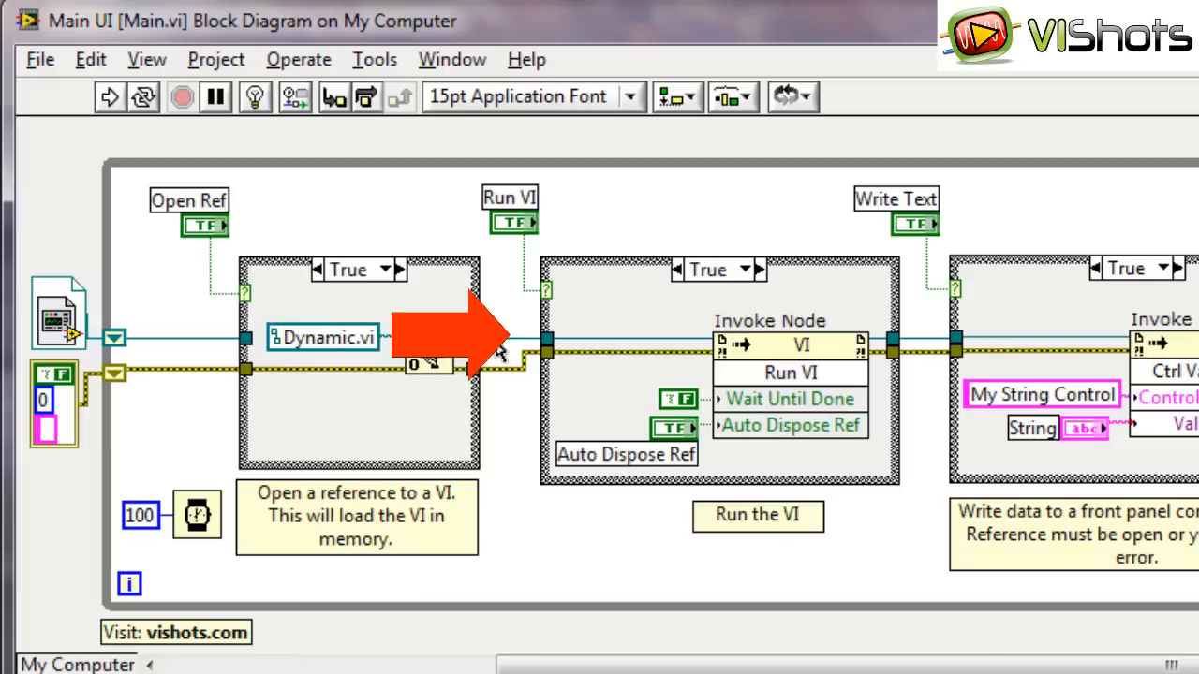
pyautogui.moveTo(796, 351)
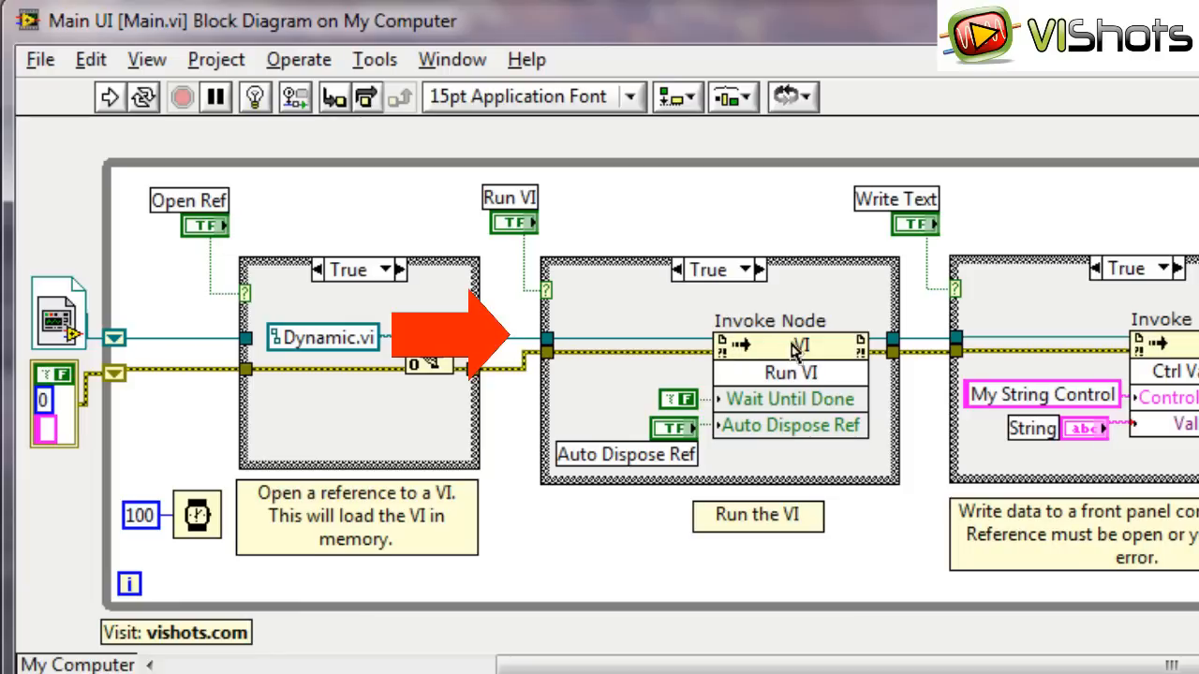
pyautogui.moveTo(796, 394)
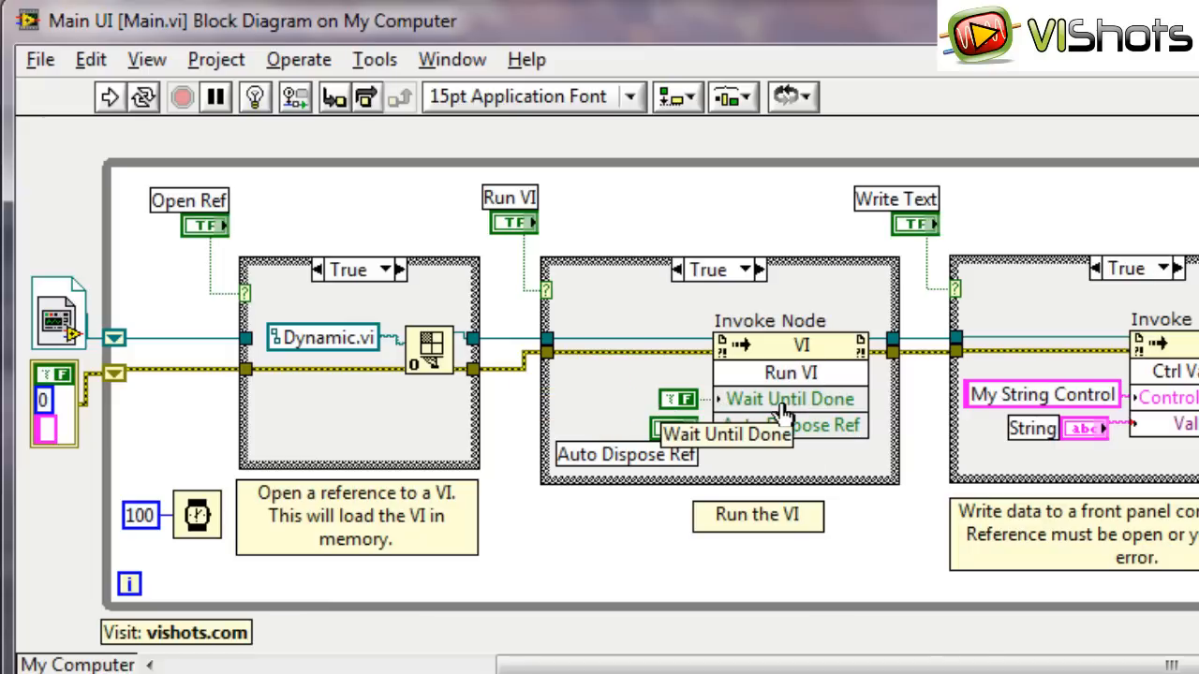
pyautogui.moveTo(792, 374)
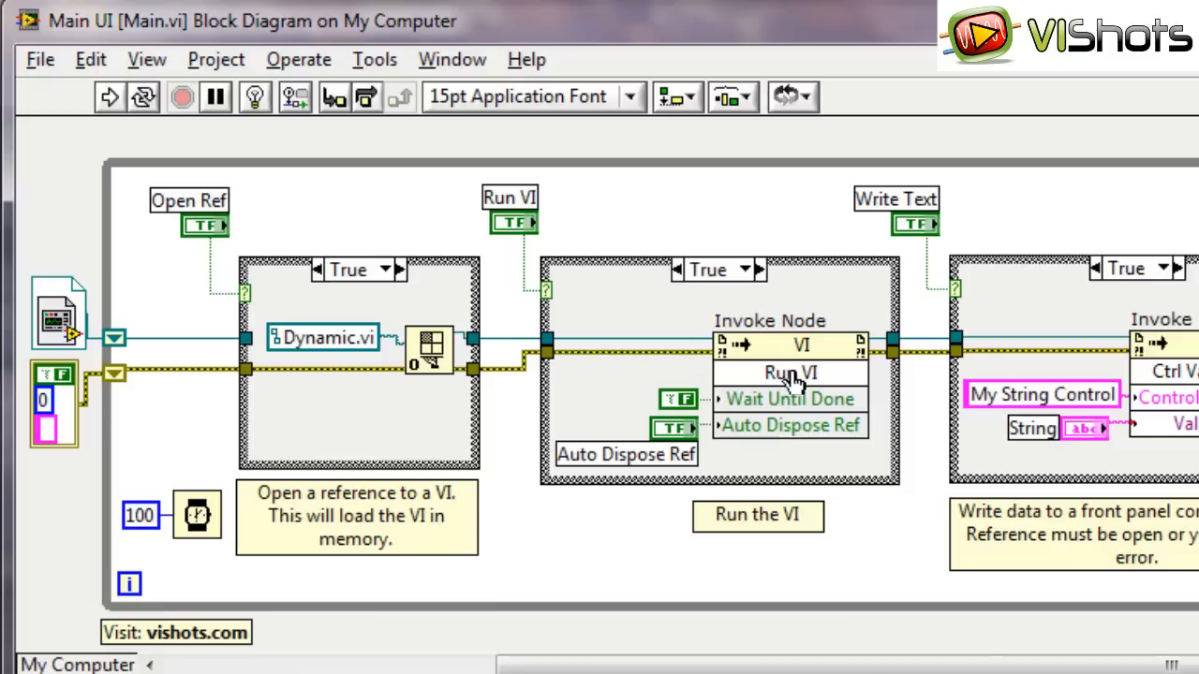
pyautogui.moveTo(796, 374)
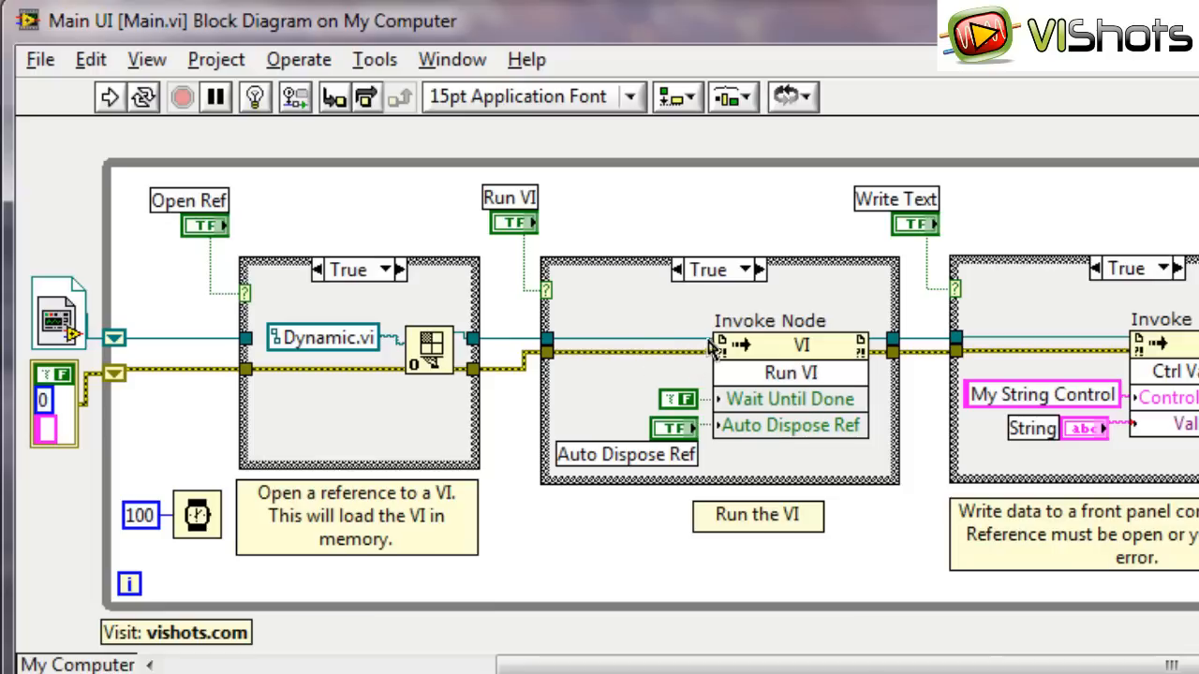
pyautogui.moveTo(693, 365)
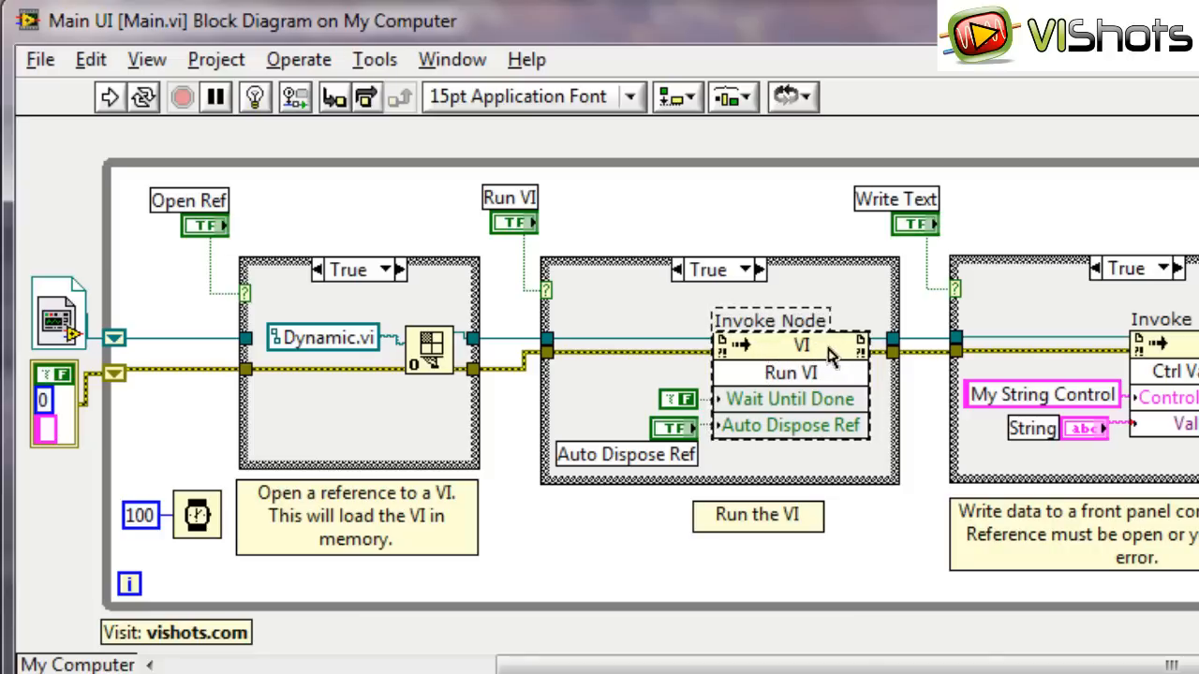
pyautogui.moveTo(848, 360)
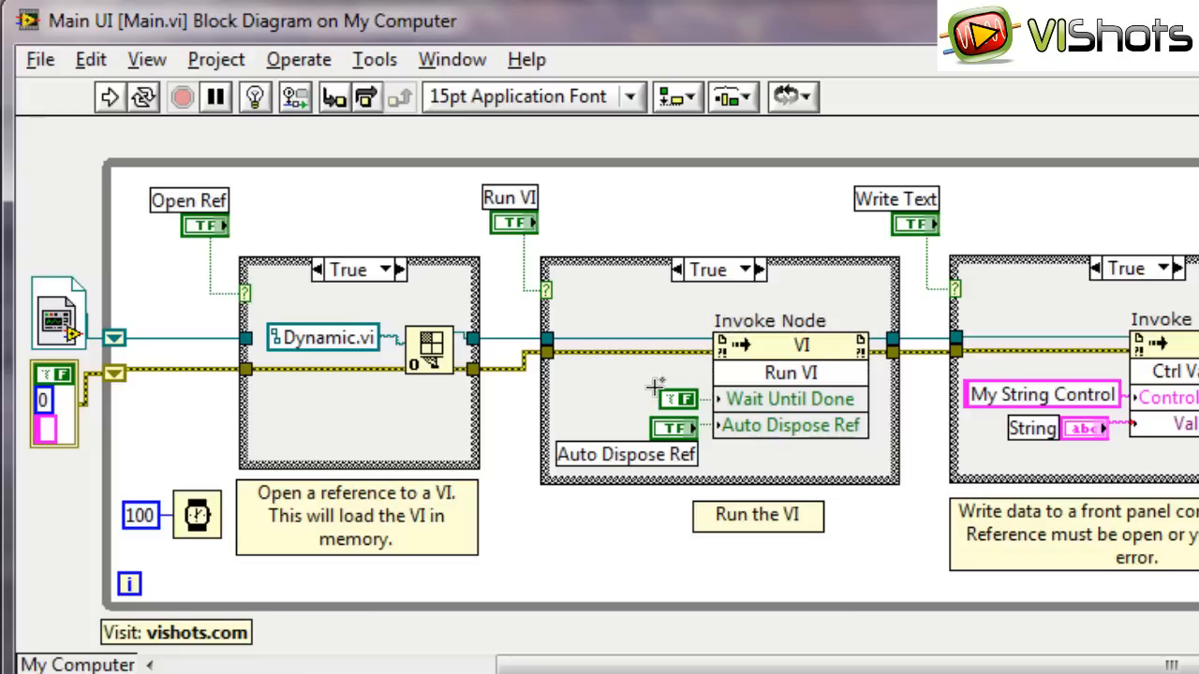
pyautogui.moveTo(689, 415)
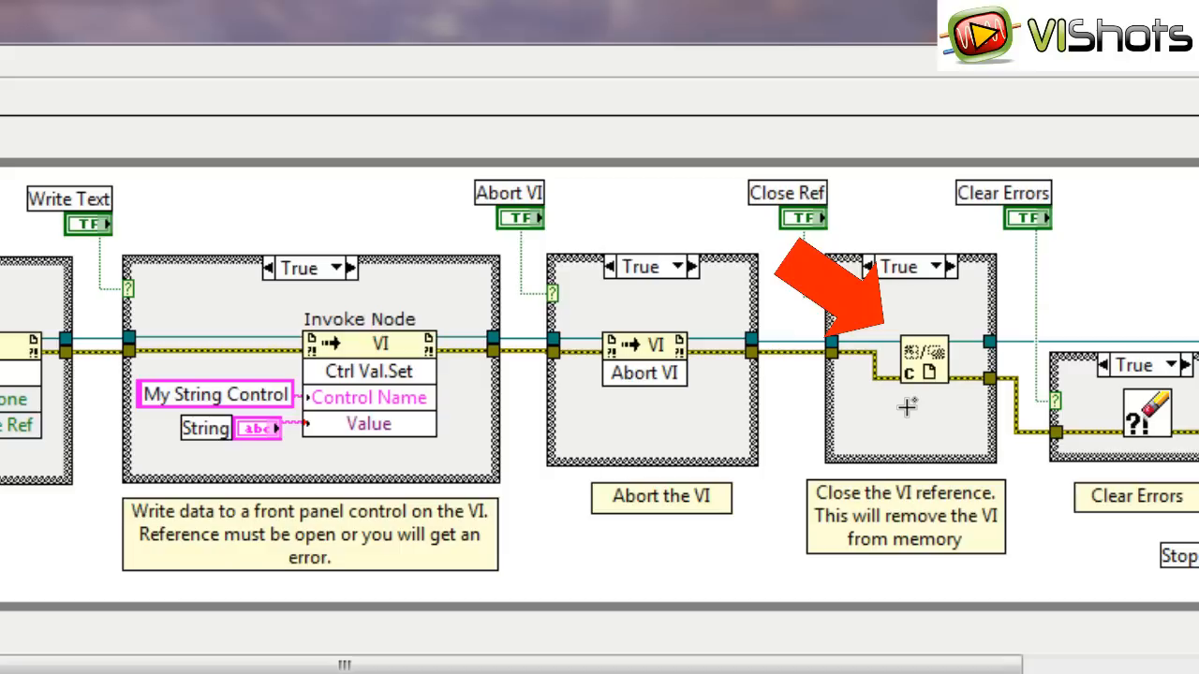
pyautogui.moveTo(890, 420)
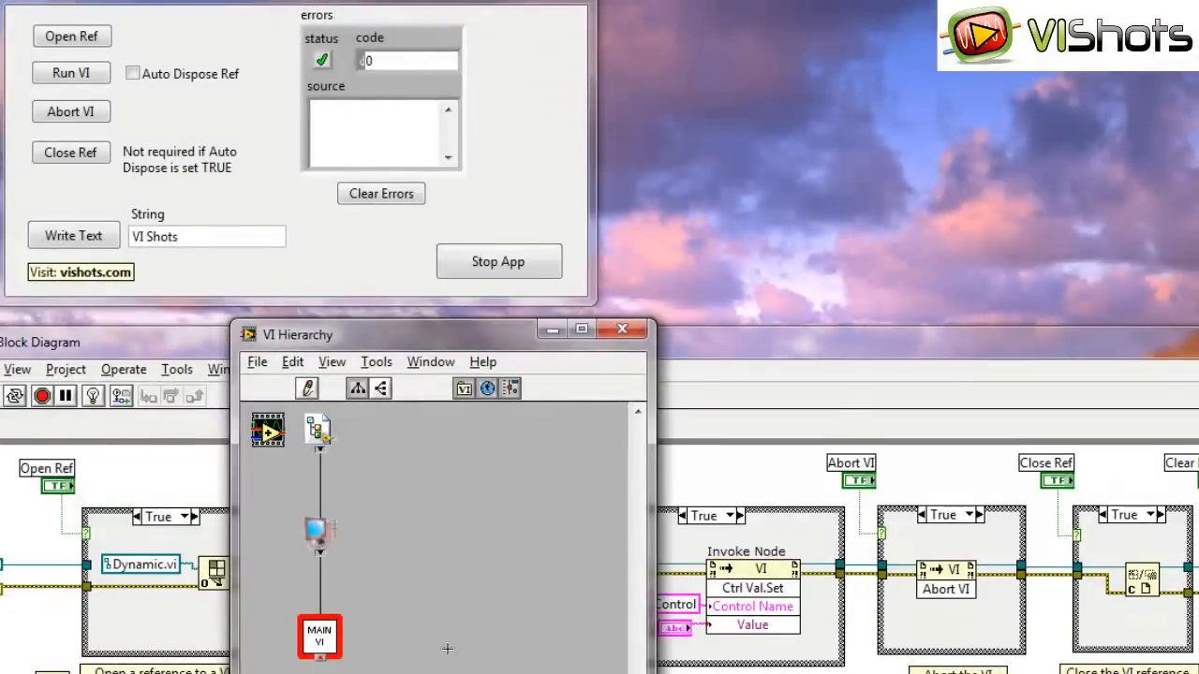
pyautogui.moveTo(353, 550)
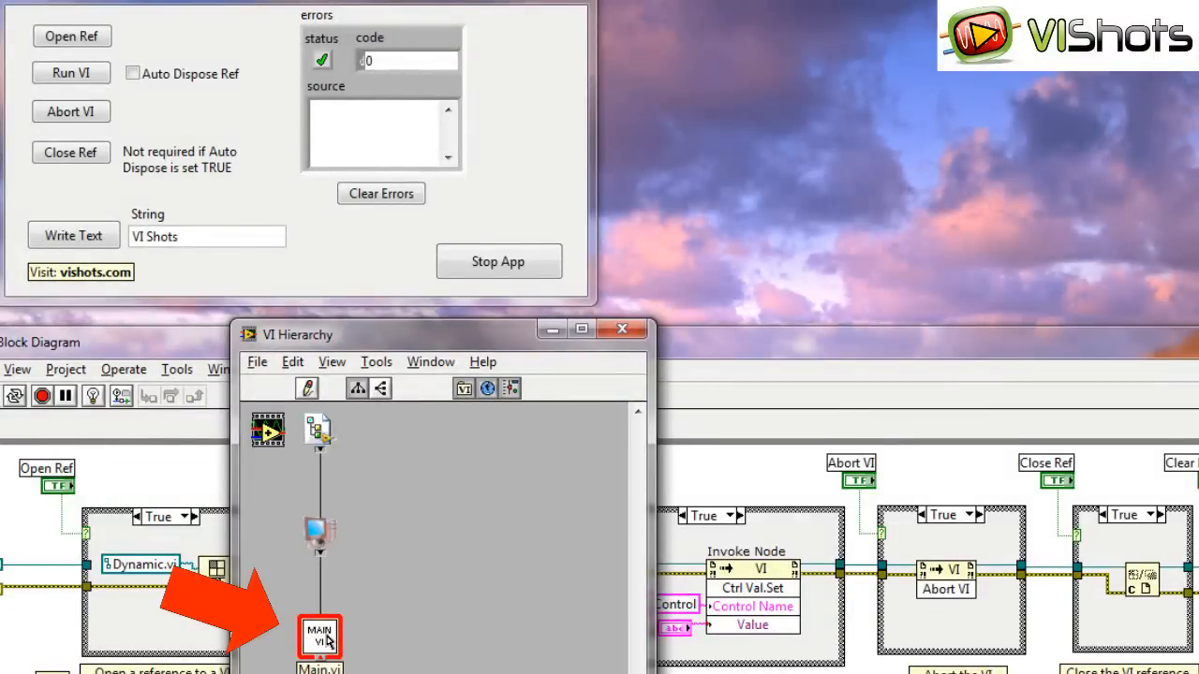
pyautogui.moveTo(320, 534)
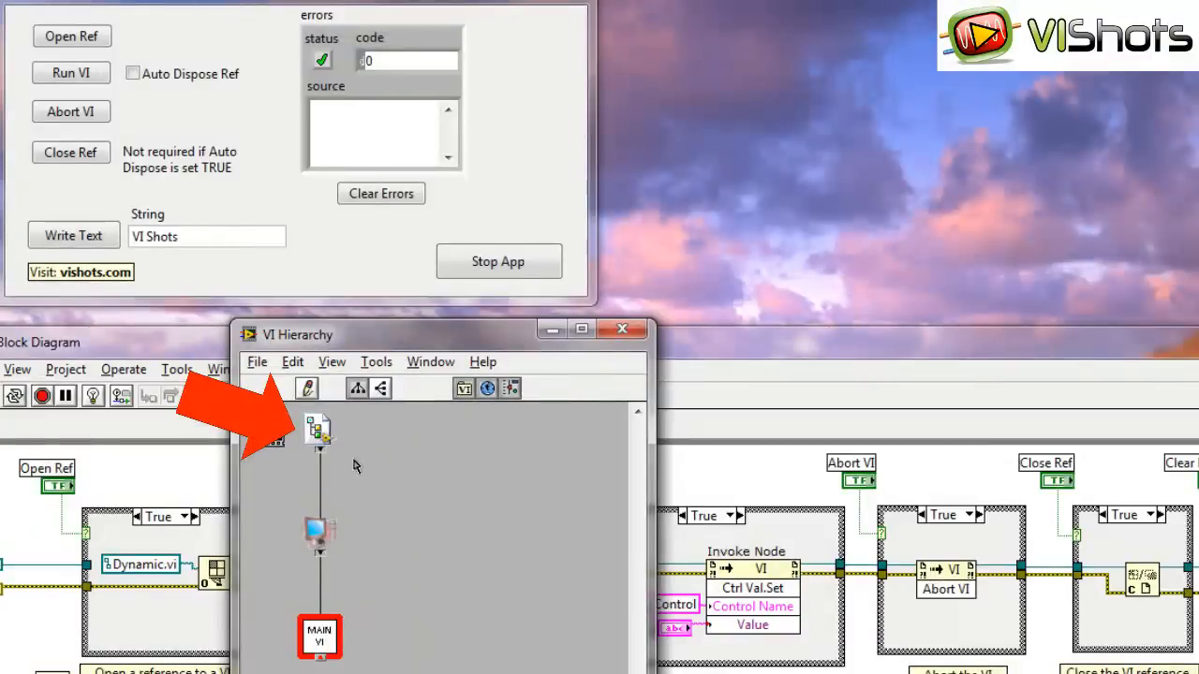
pyautogui.moveTo(354, 668)
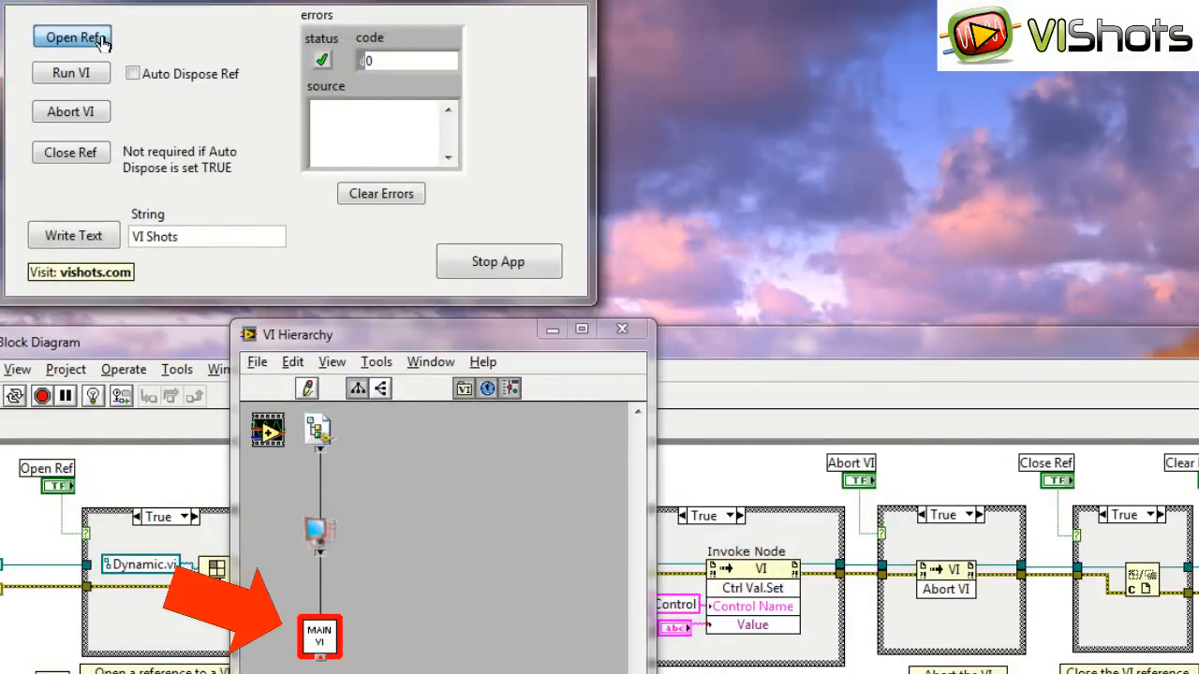
# Load Dynamic.vi via Open Ref, view its panel, then return to Main.vi's diagram
pyautogui.click(71, 36)
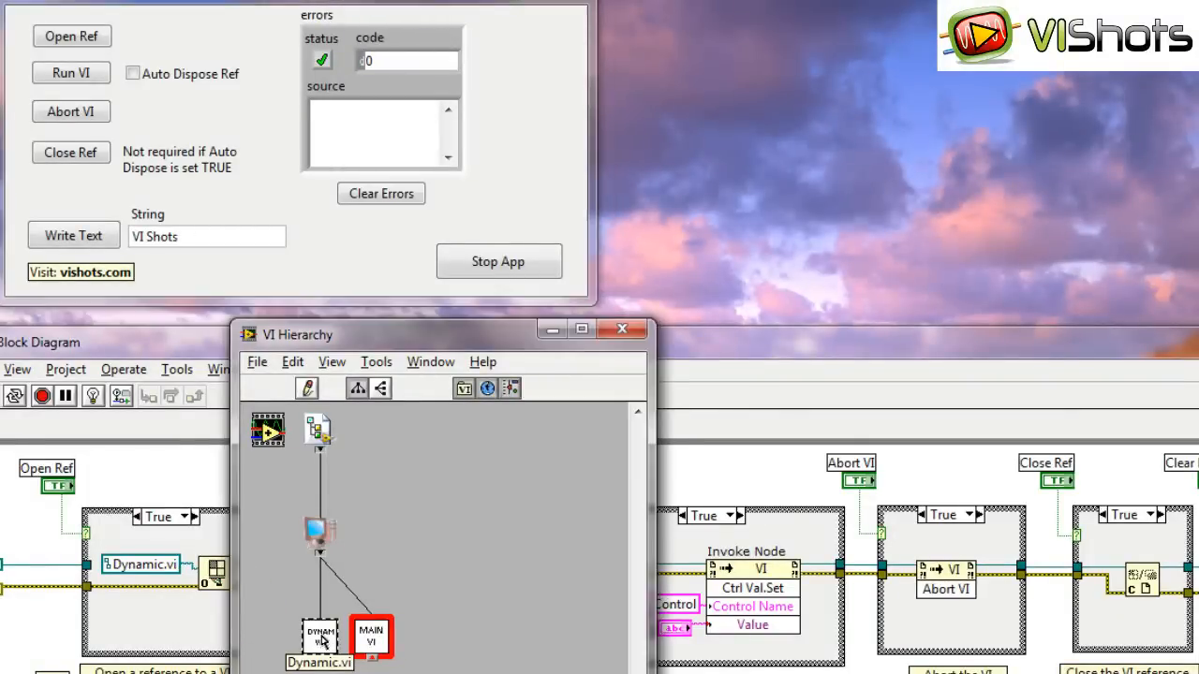
pyautogui.doubleClick(320, 637)
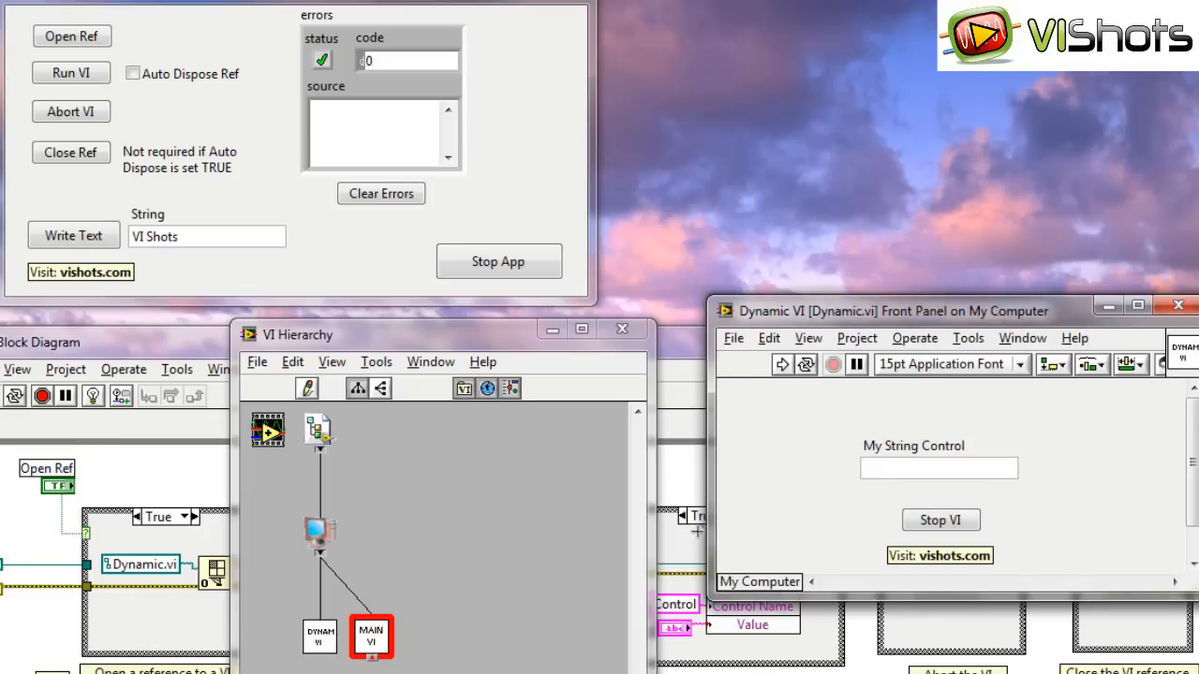
pyautogui.moveTo(321, 635)
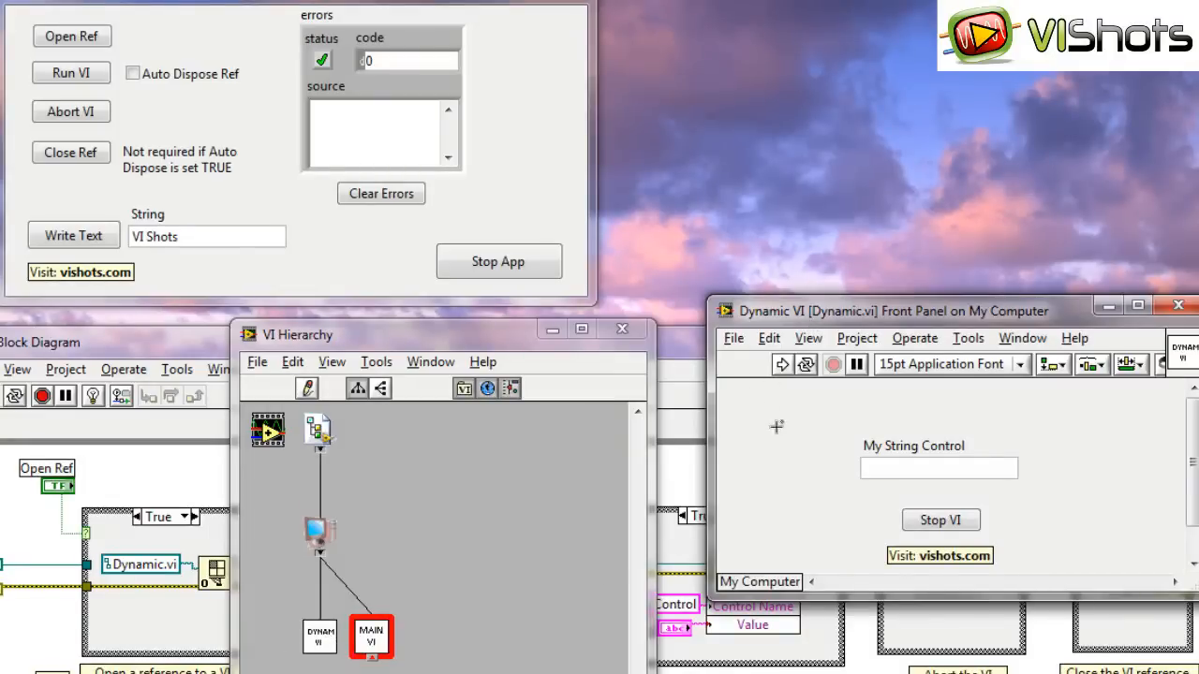
pyautogui.moveTo(797, 410)
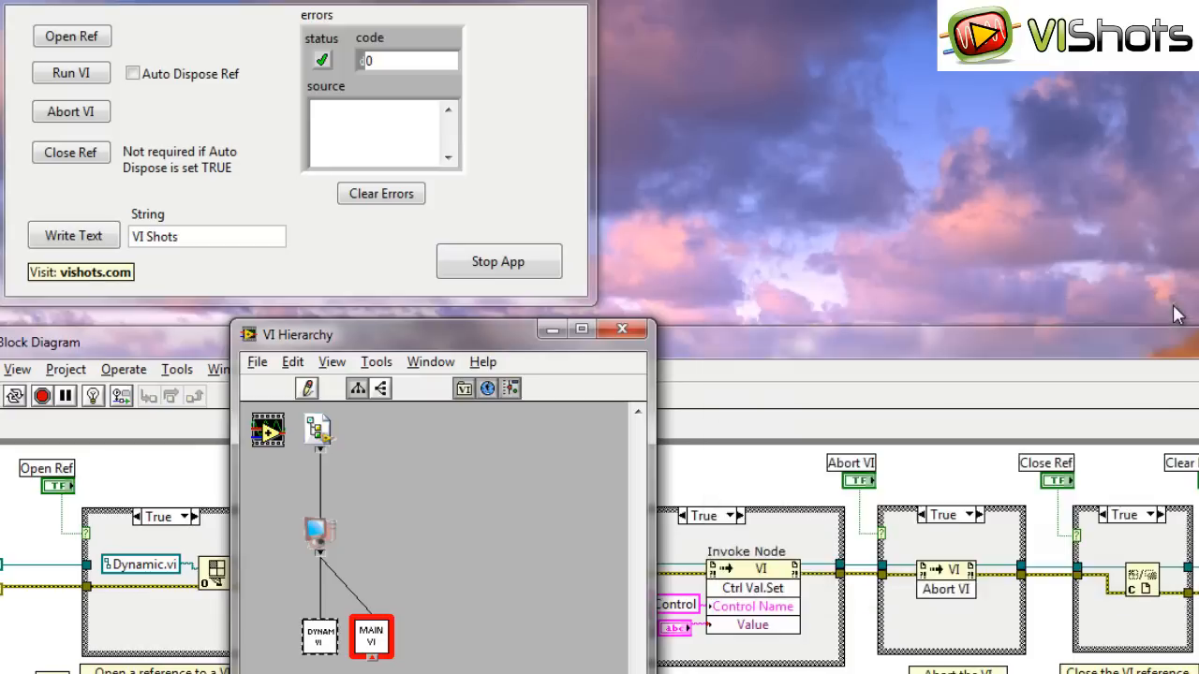
pyautogui.moveTo(378, 506)
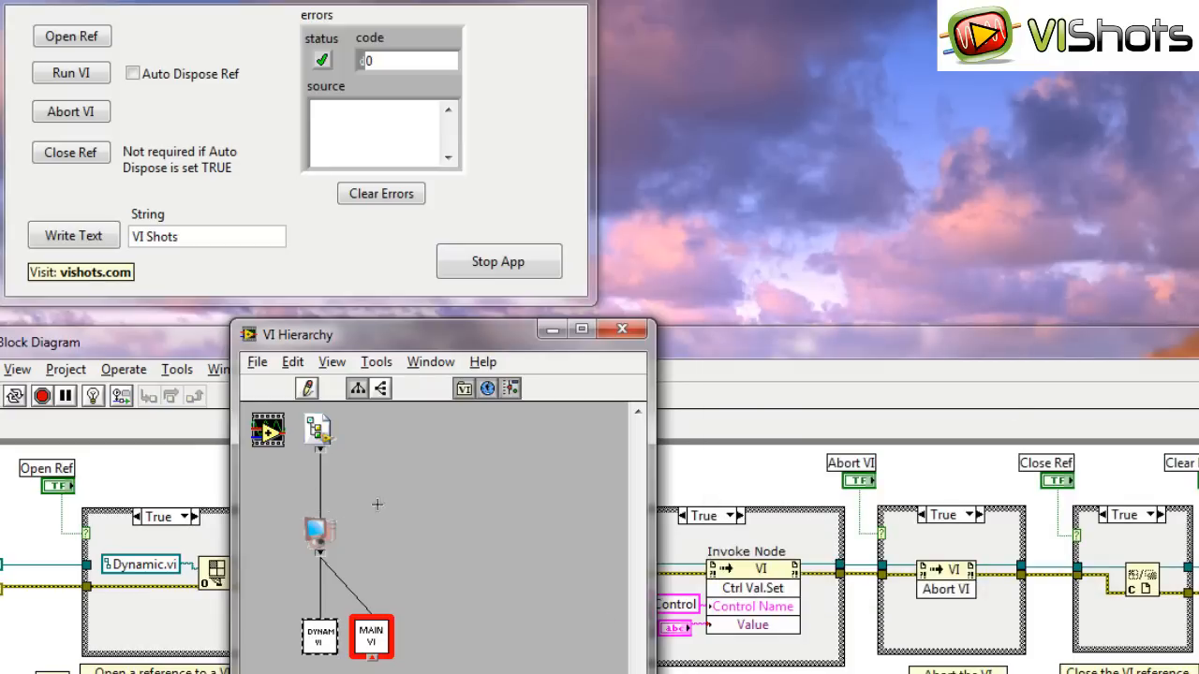
pyautogui.moveTo(320, 635)
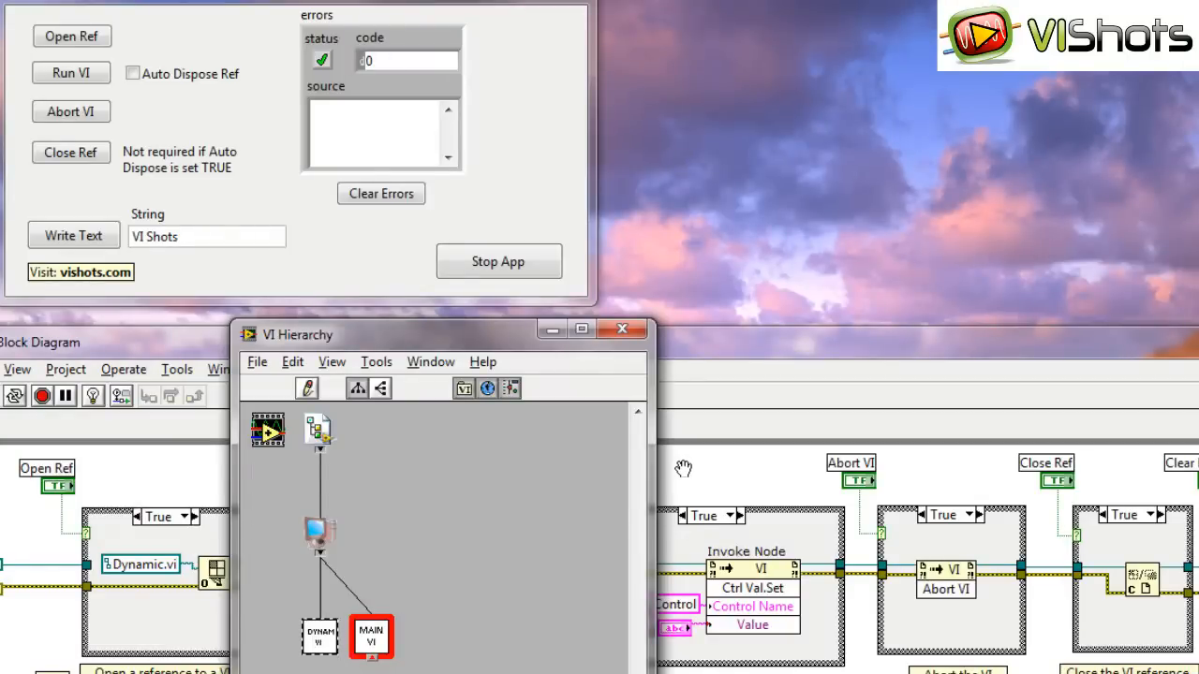
pyautogui.click(622, 329)
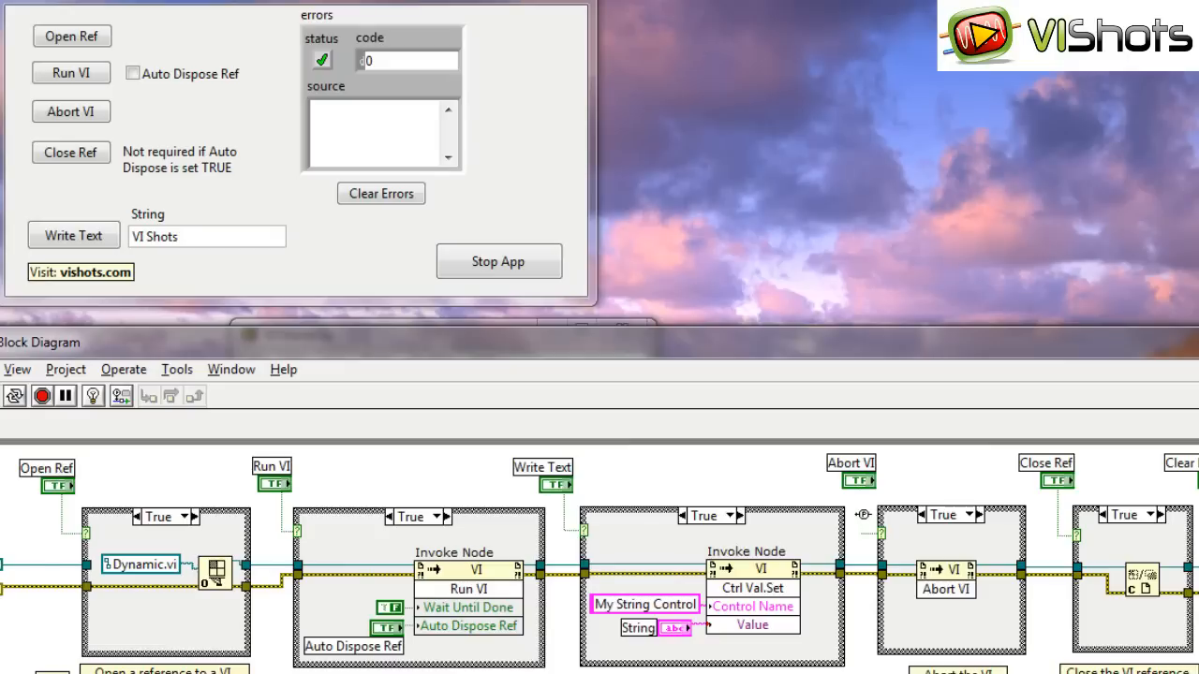
pyautogui.moveTo(852, 513)
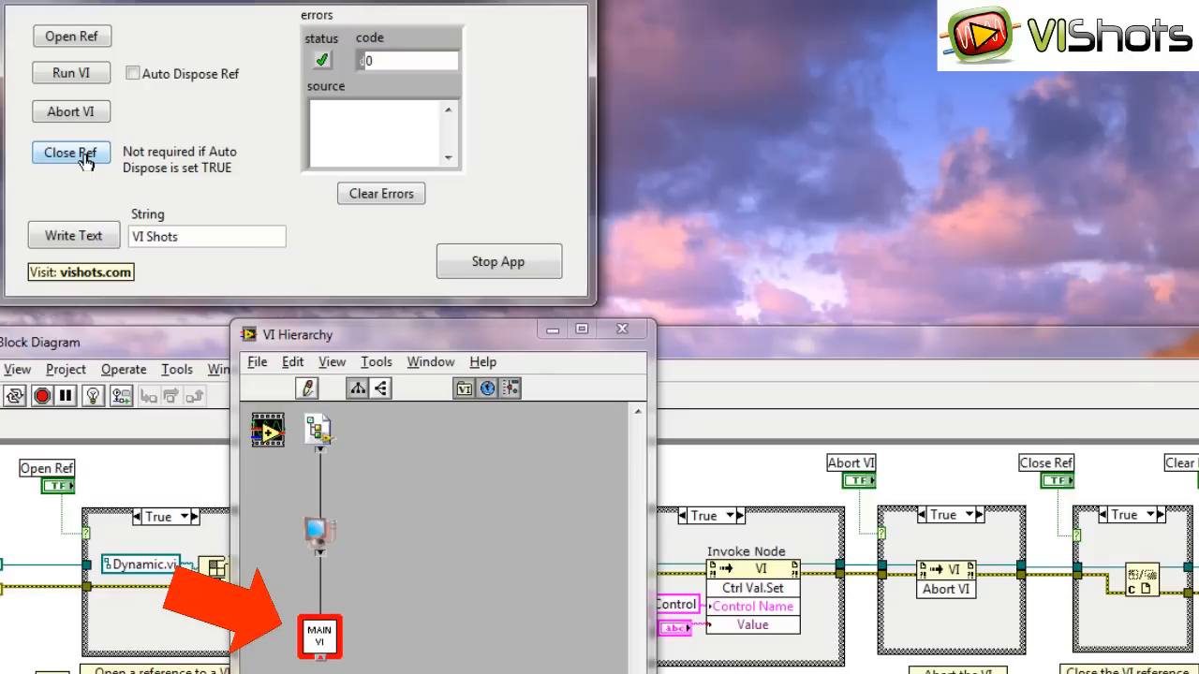
pyautogui.moveTo(114, 176)
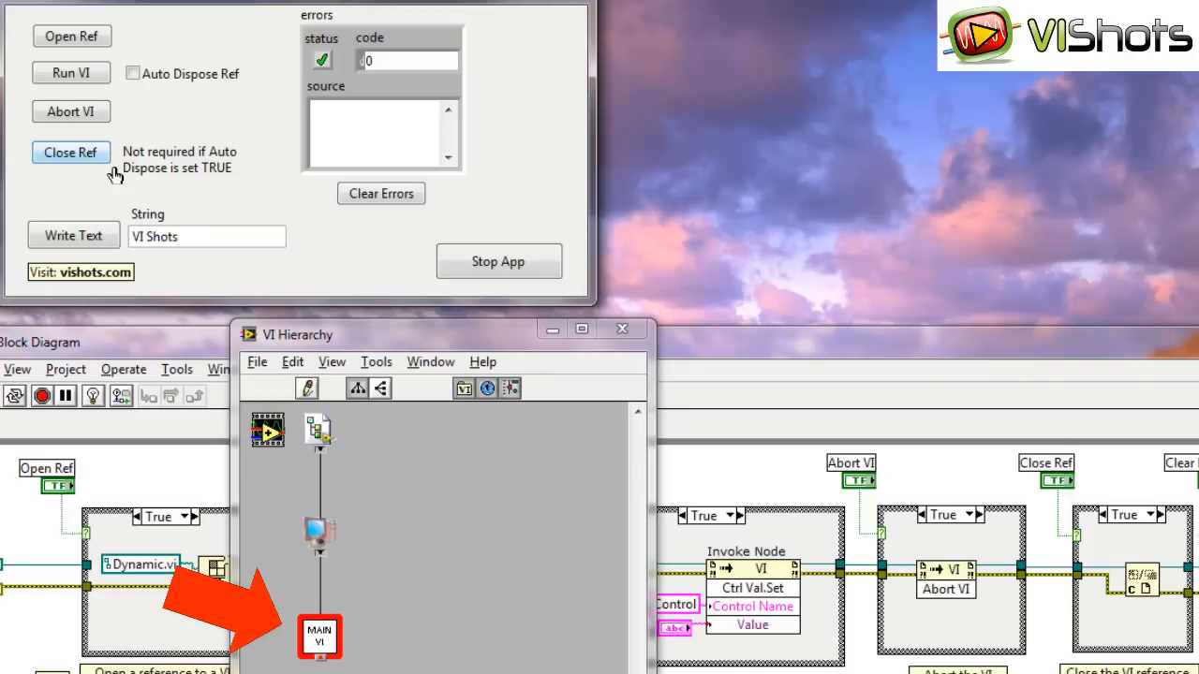
pyautogui.click(72, 35)
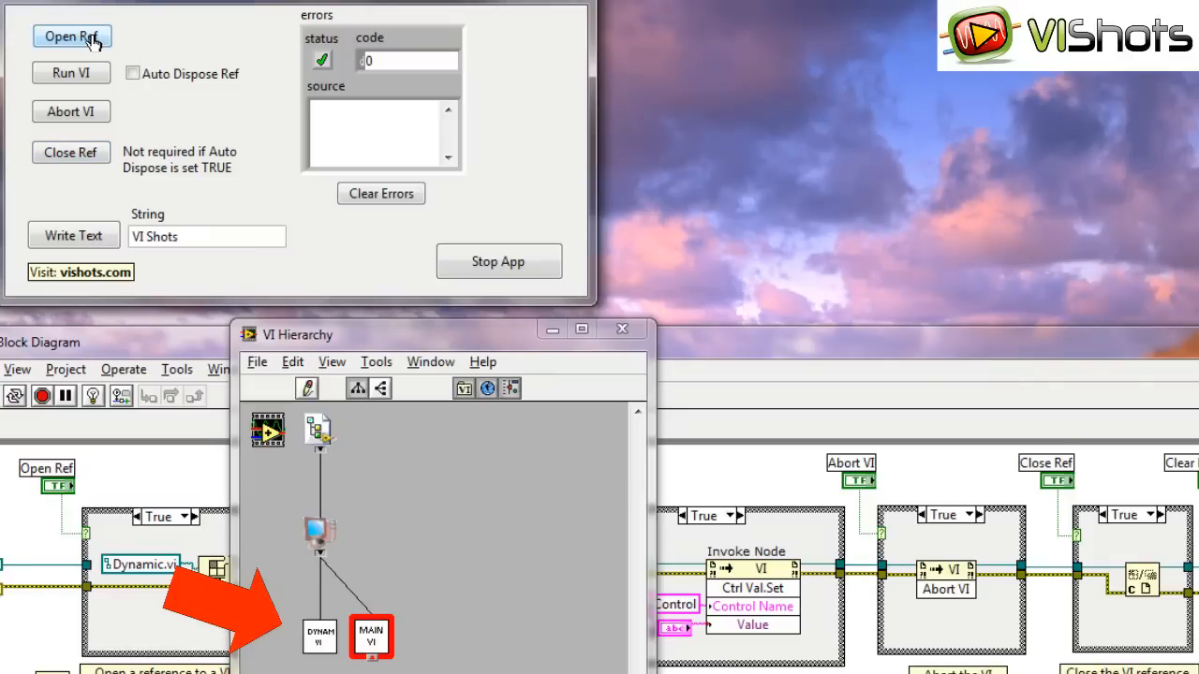
pyautogui.click(71, 73)
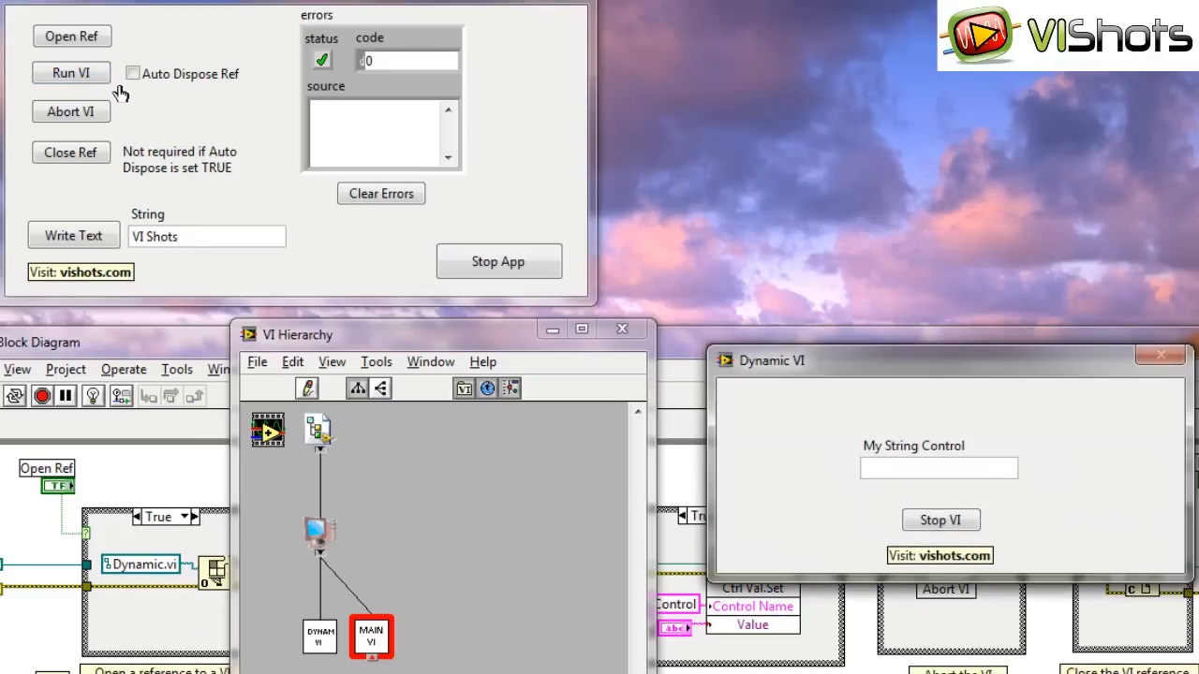
pyautogui.moveTo(71, 112)
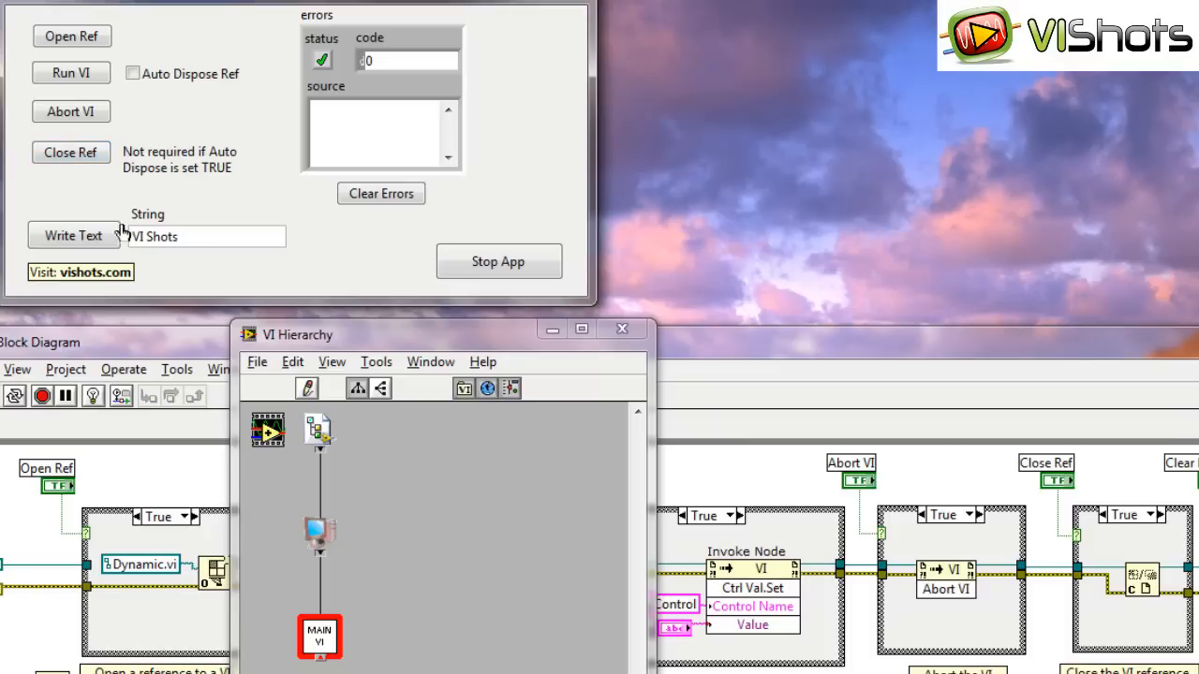
pyautogui.moveTo(355, 641)
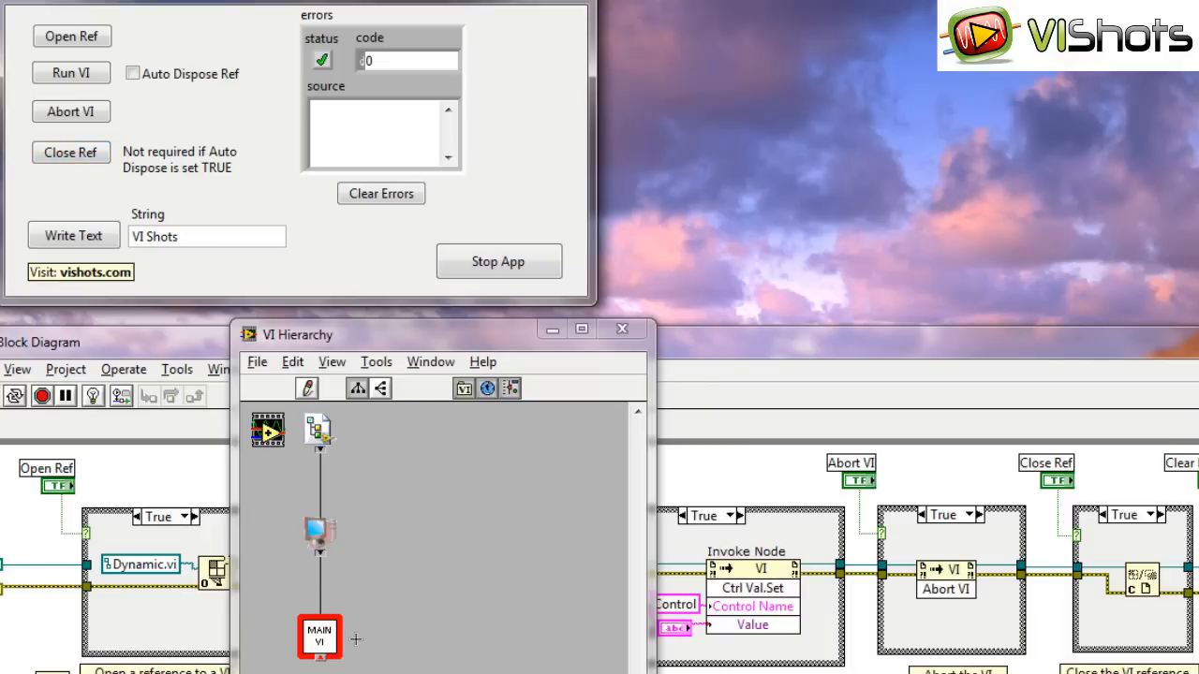
pyautogui.click(621, 328)
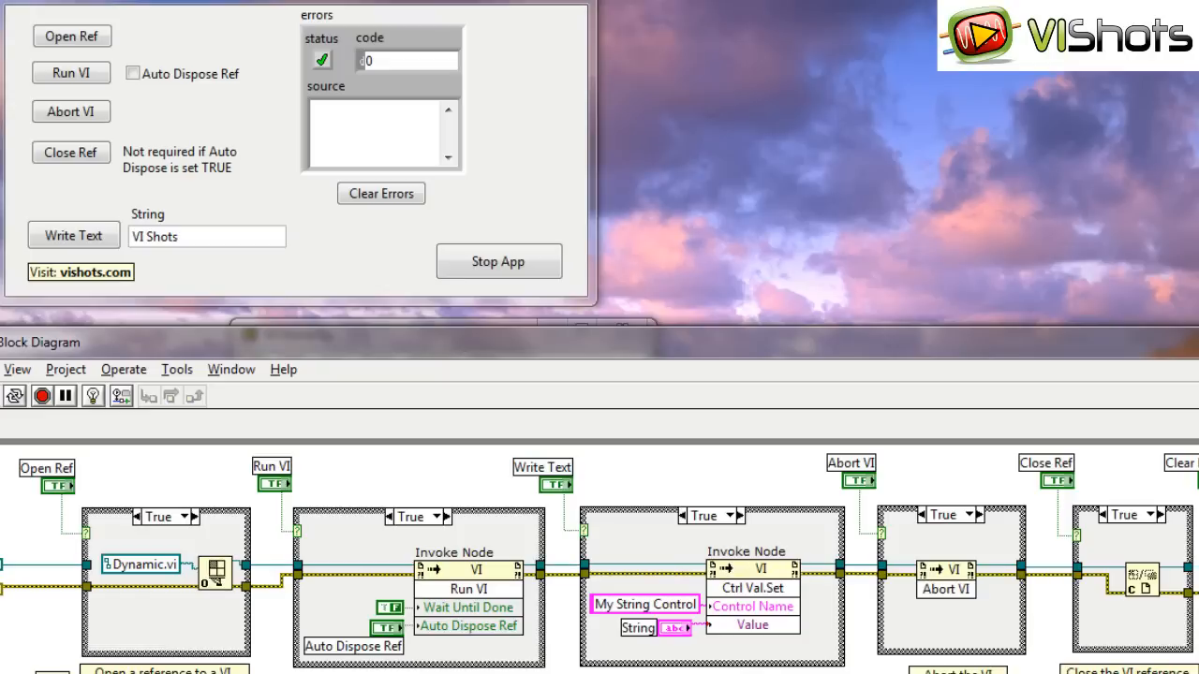
pyautogui.moveTo(1192, 548)
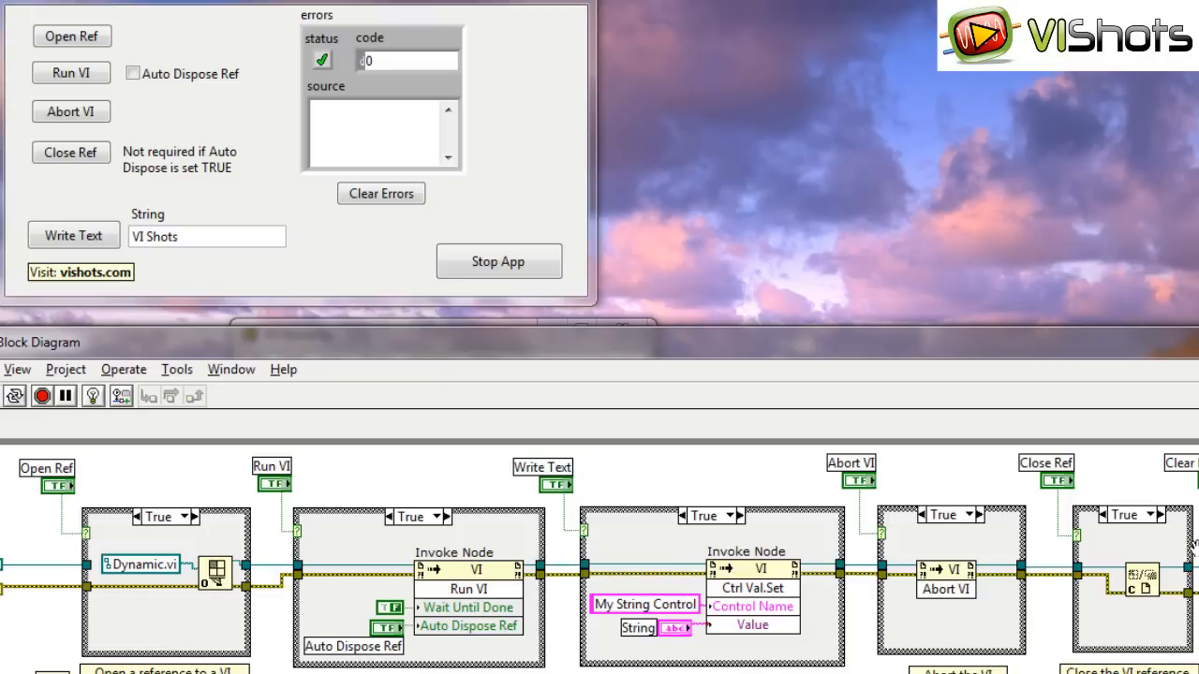
pyautogui.moveTo(421, 354)
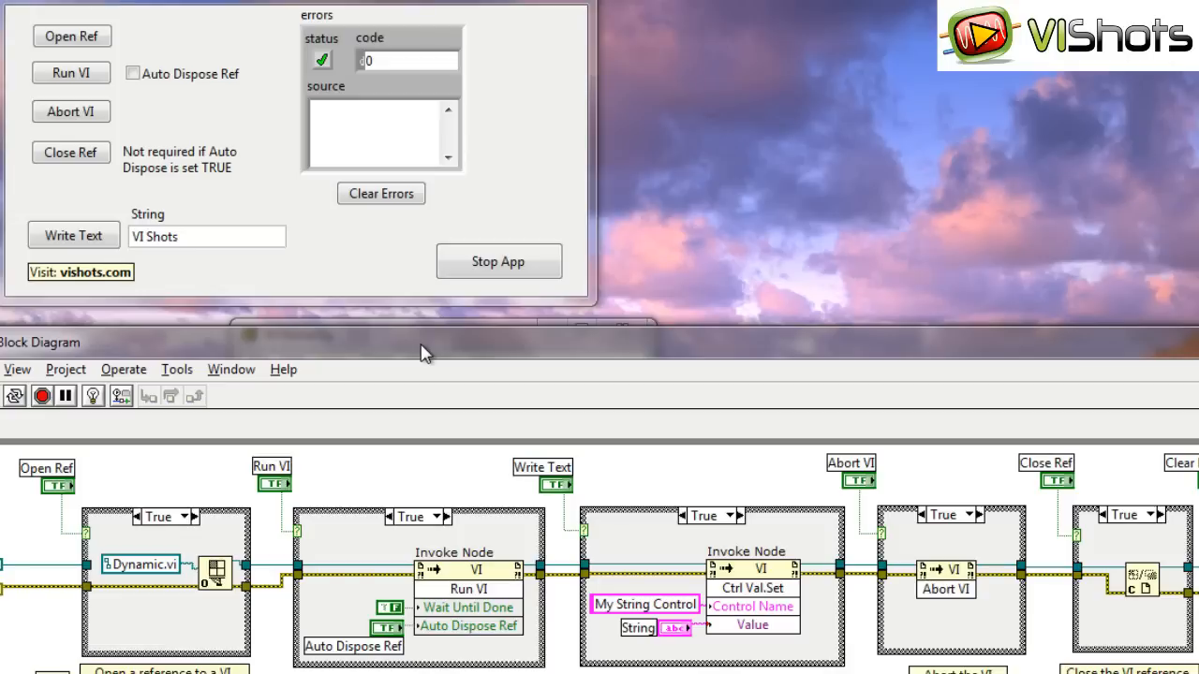
pyautogui.moveTo(438, 560)
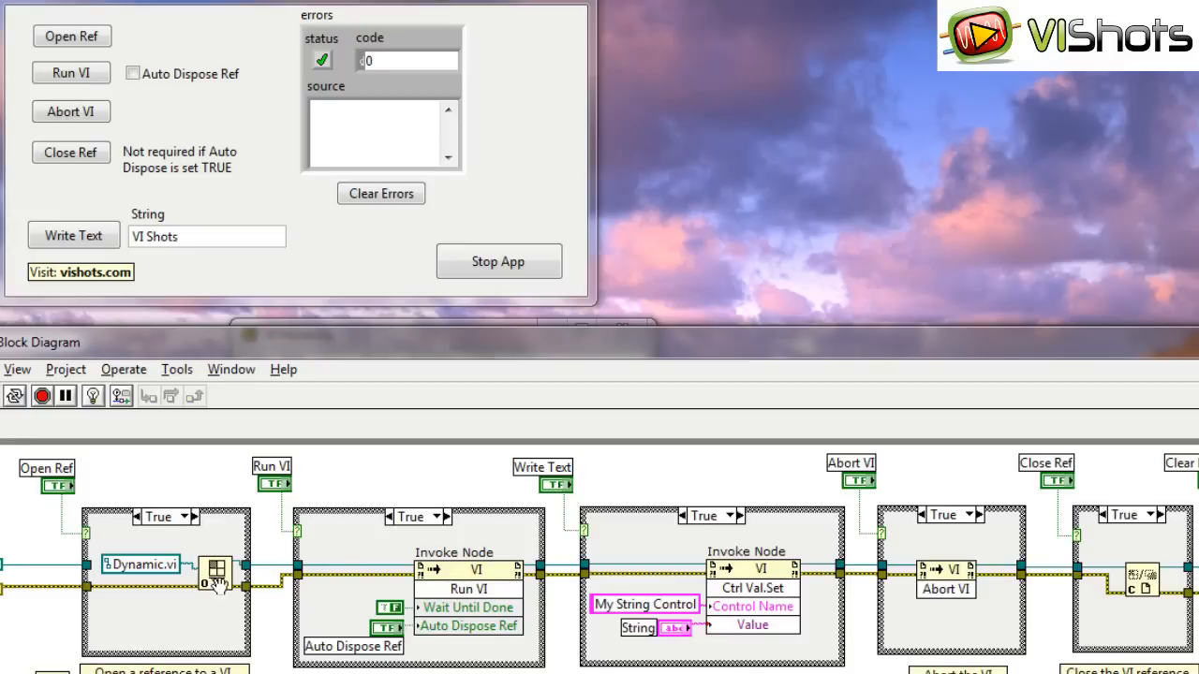
pyautogui.moveTo(331, 660)
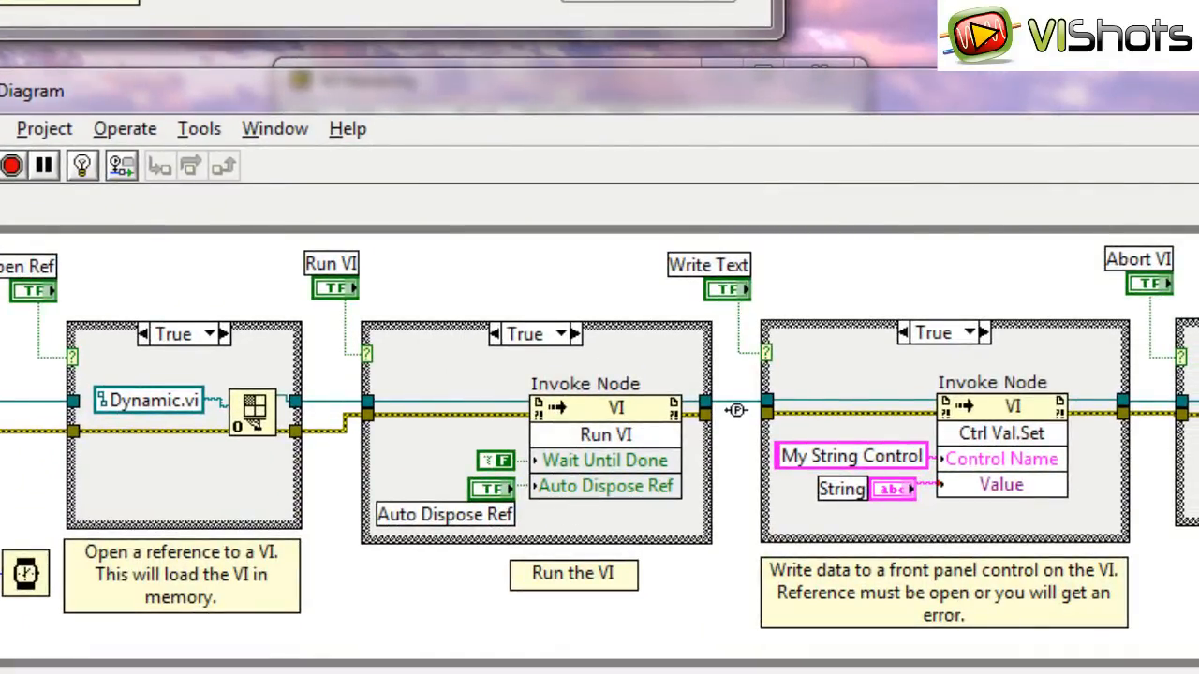
pyautogui.moveTo(684, 468)
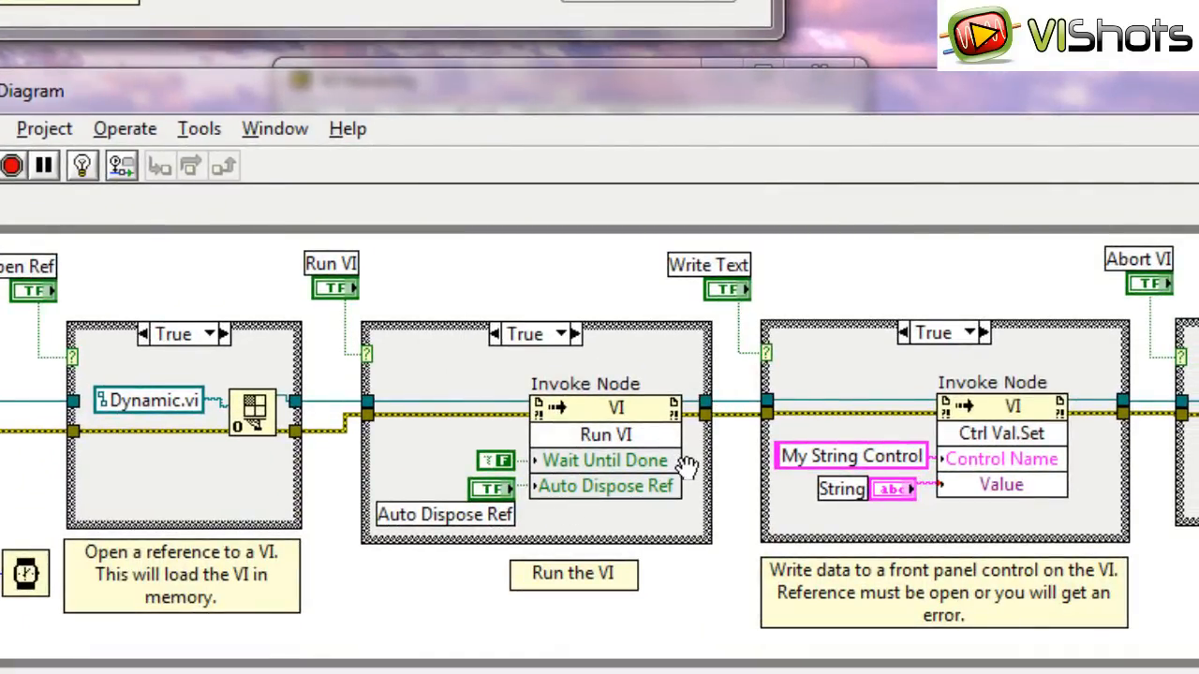
pyautogui.moveTo(691, 466)
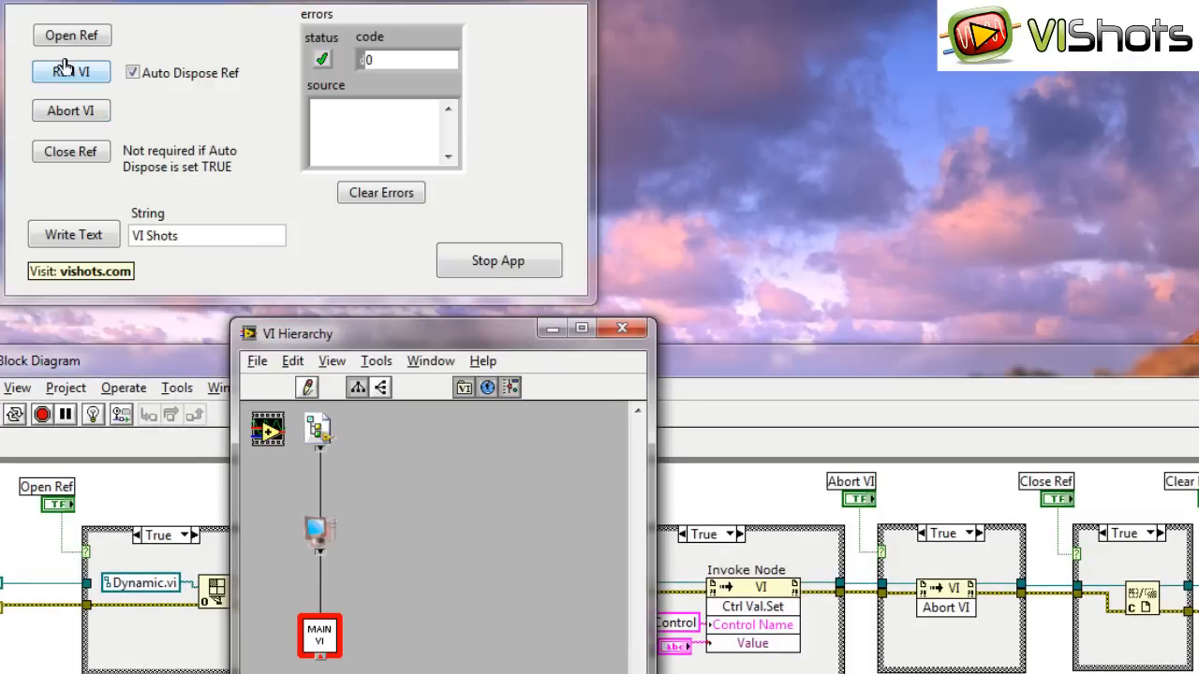
pyautogui.click(71, 35)
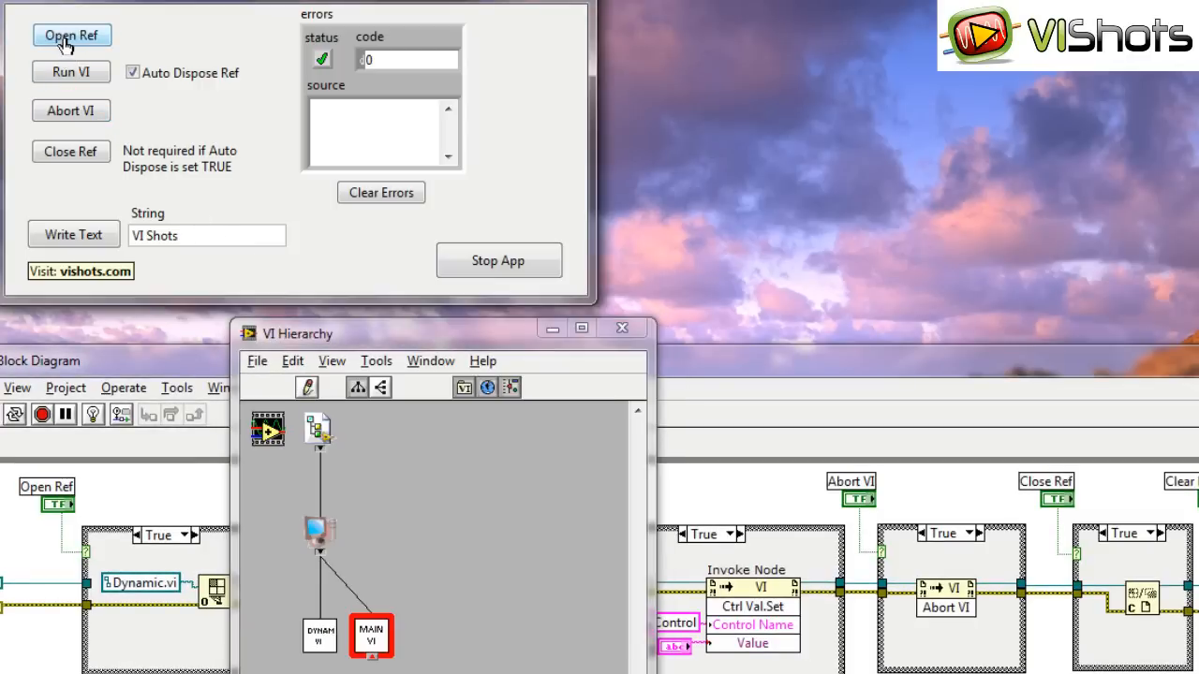
pyautogui.moveTo(319, 635)
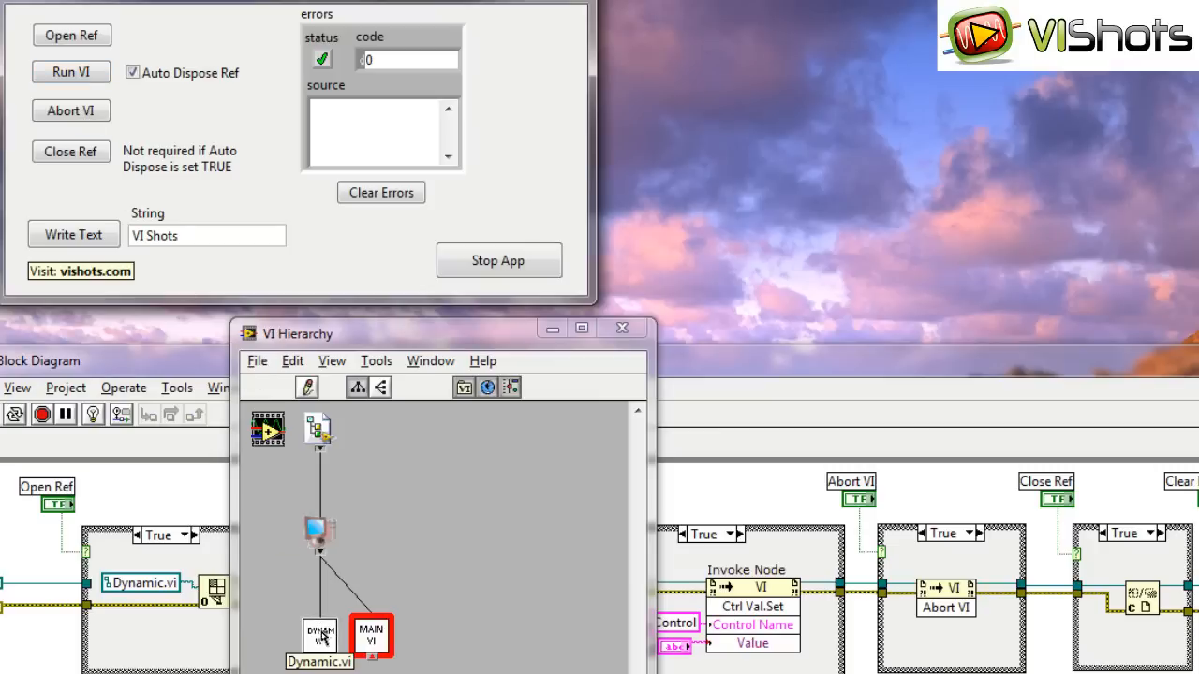
pyautogui.moveTo(334, 488)
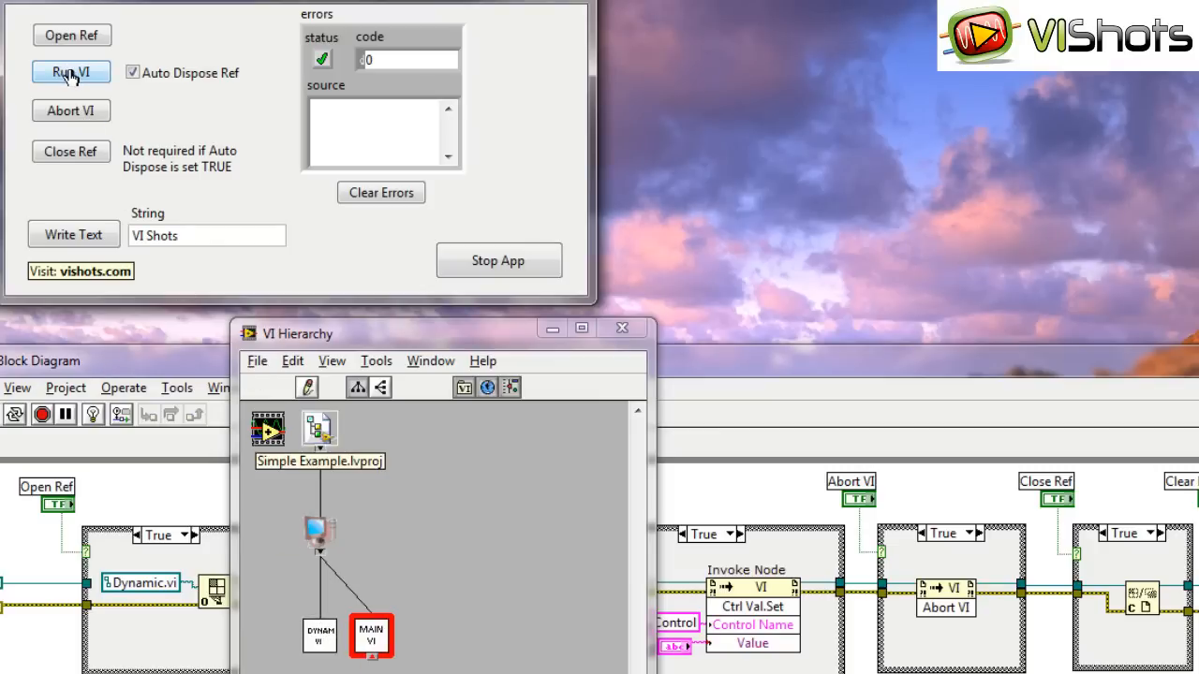
pyautogui.click(71, 72)
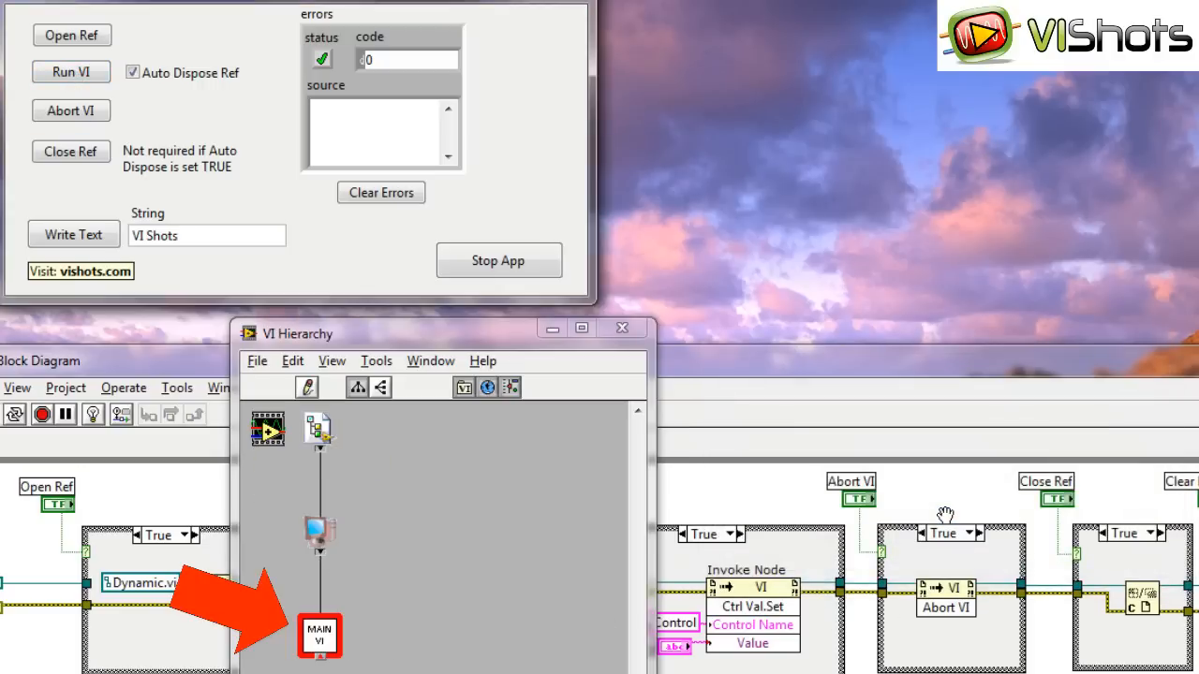
pyautogui.moveTo(396, 611)
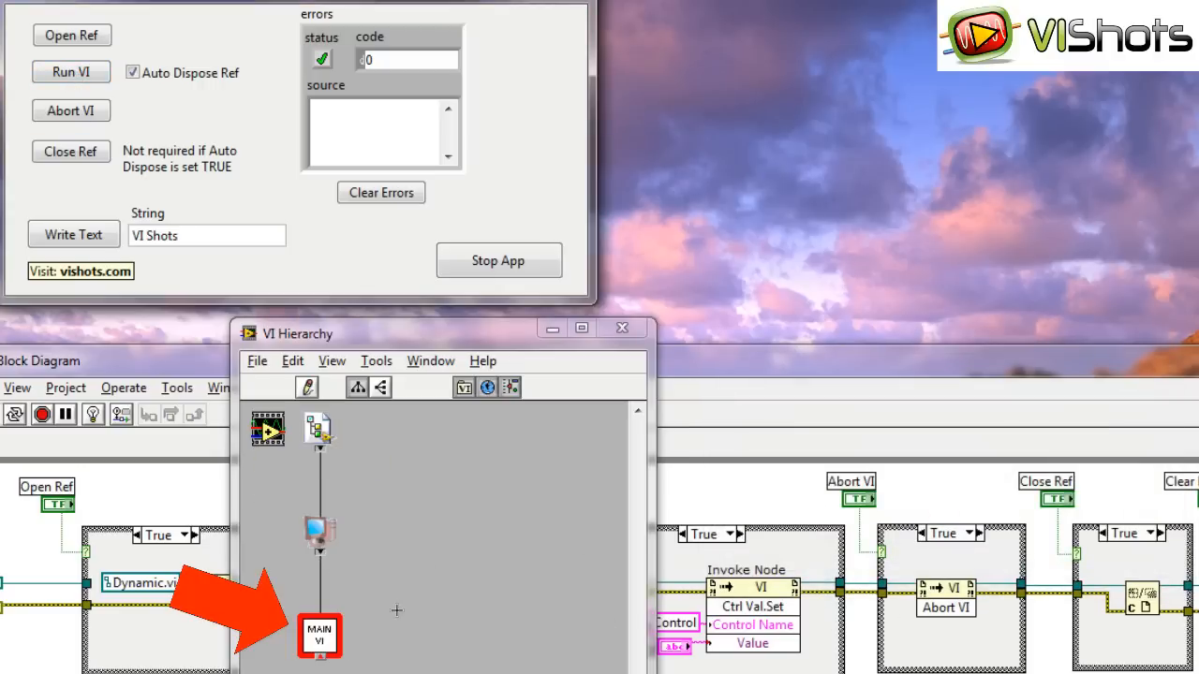
pyautogui.moveTo(357, 597)
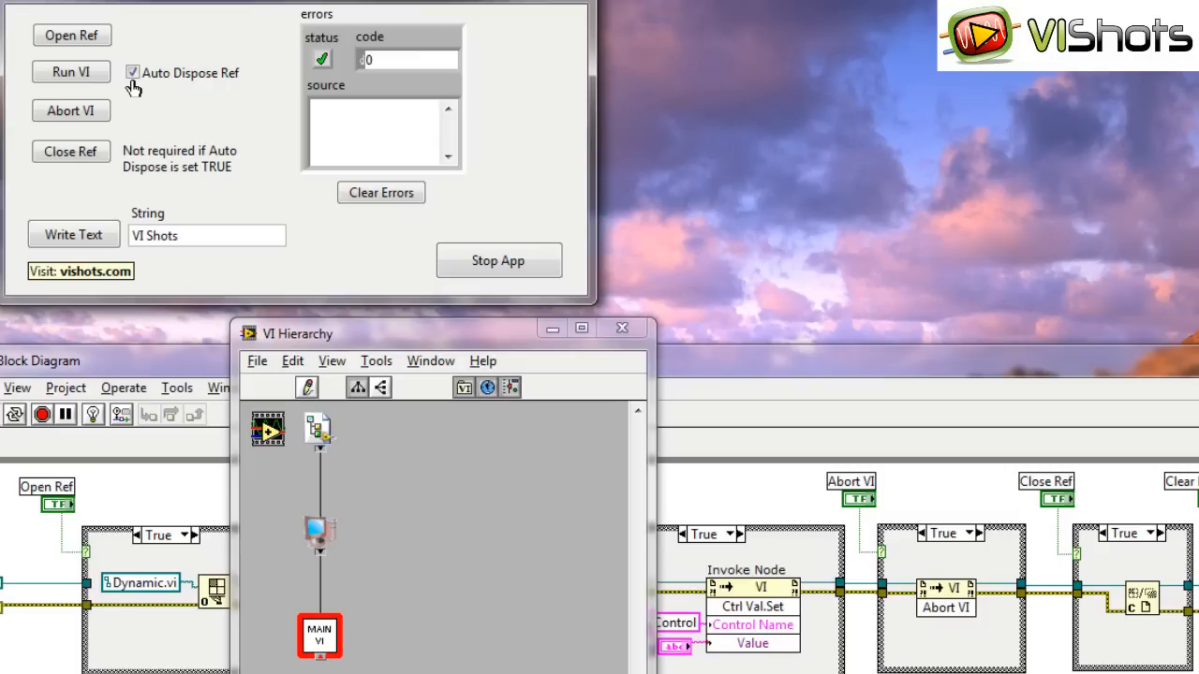
pyautogui.moveTo(145, 125)
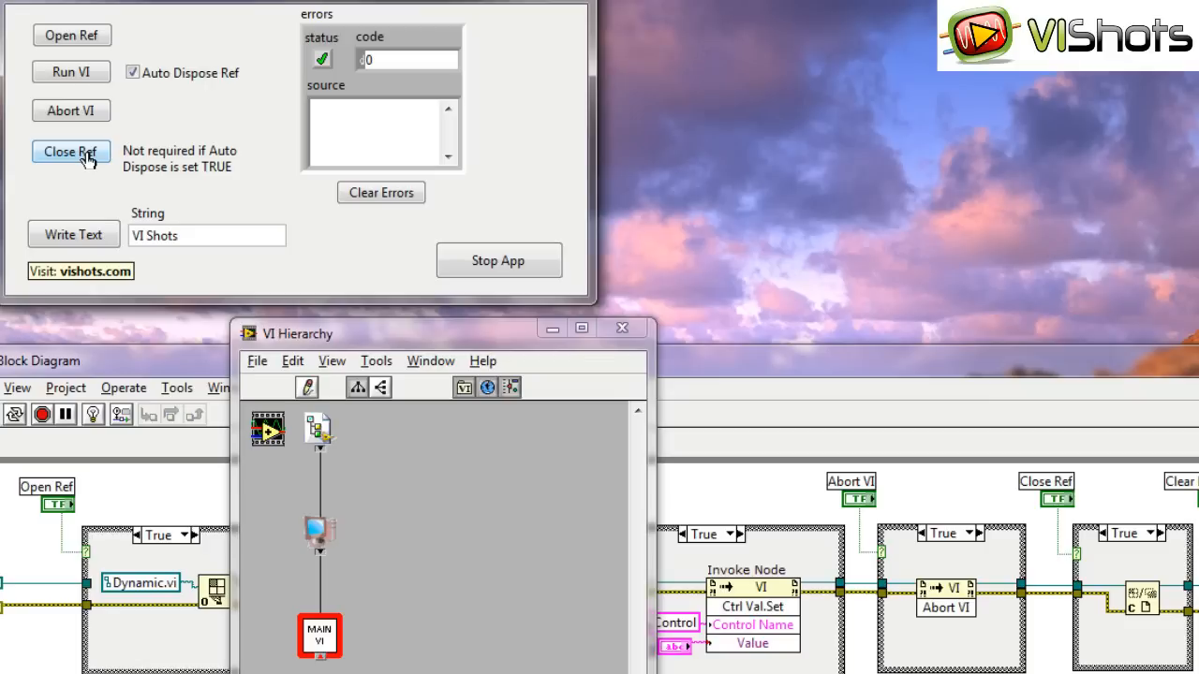
# Close the already-disposed reference, then clear the resulting error 1026
pyautogui.click(70, 151)
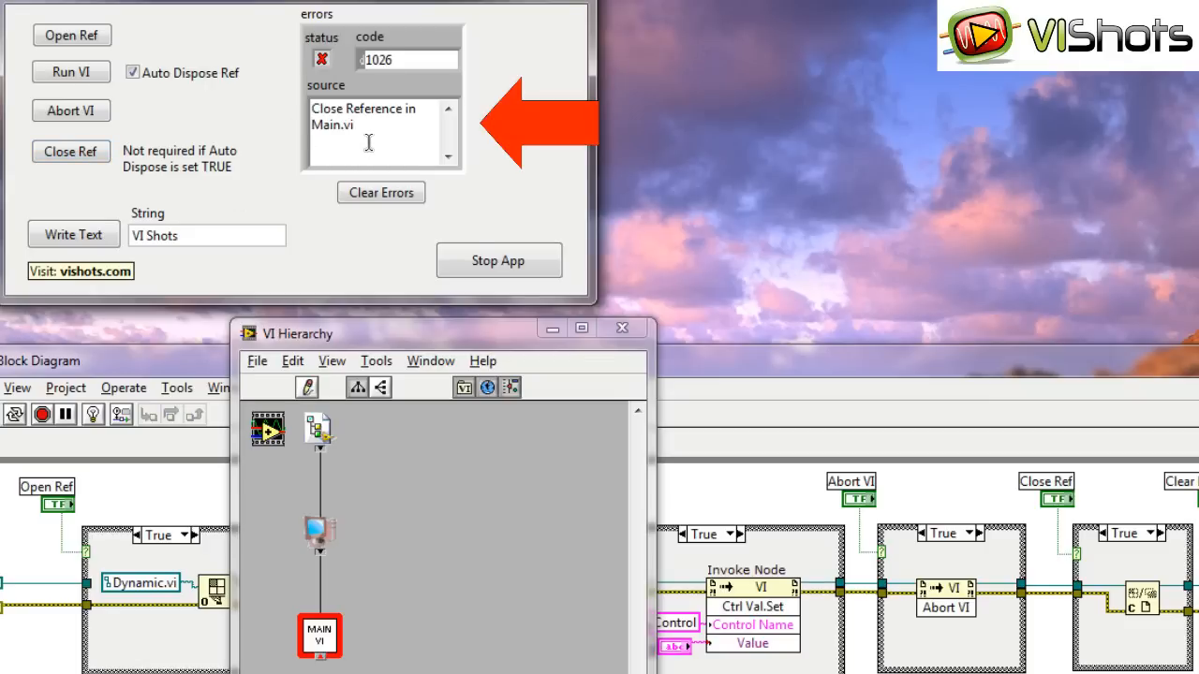
pyautogui.click(381, 192)
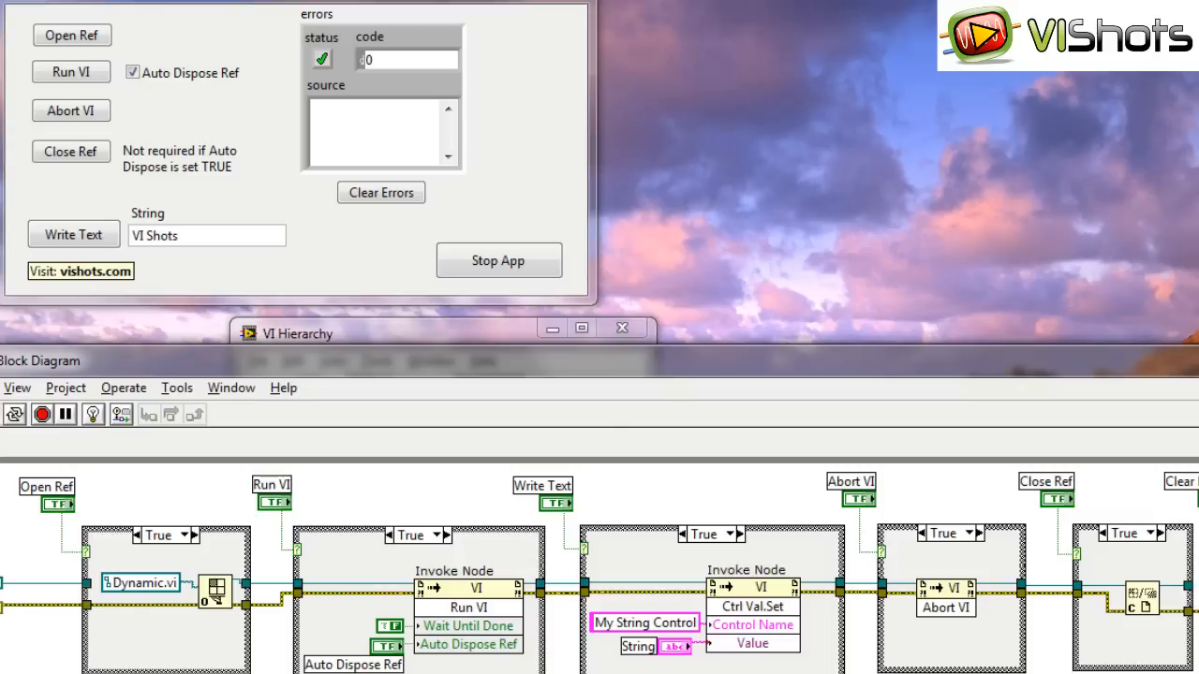
pyautogui.moveTo(462, 504)
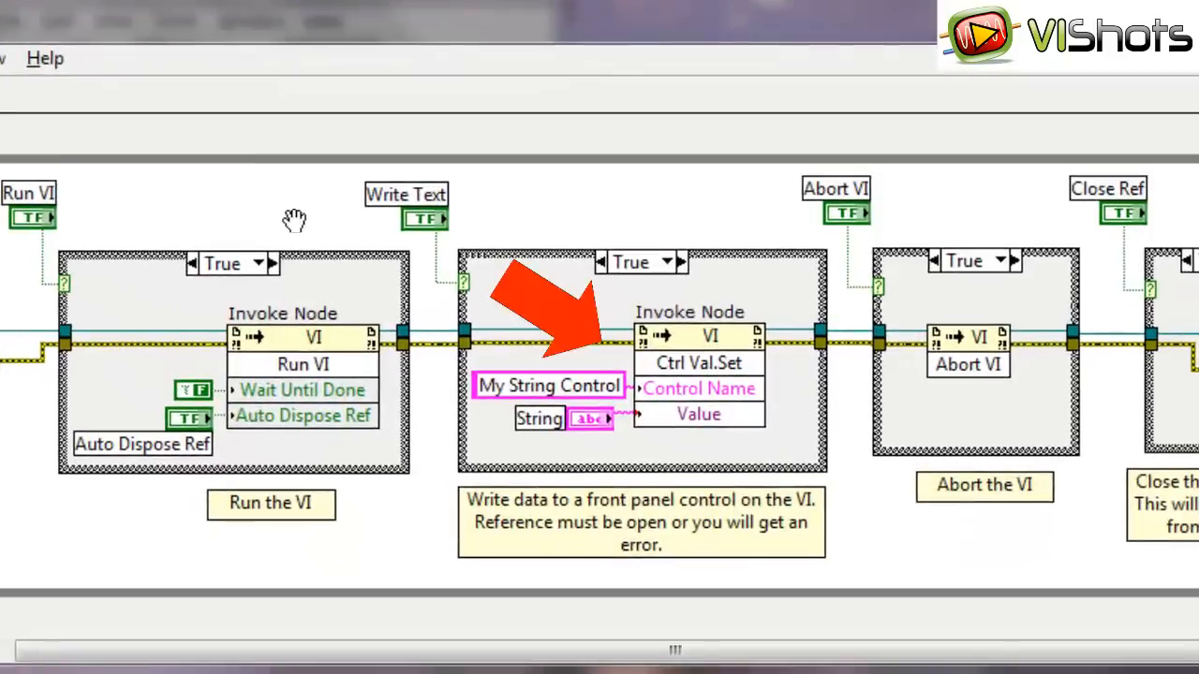
pyautogui.moveTo(702, 370)
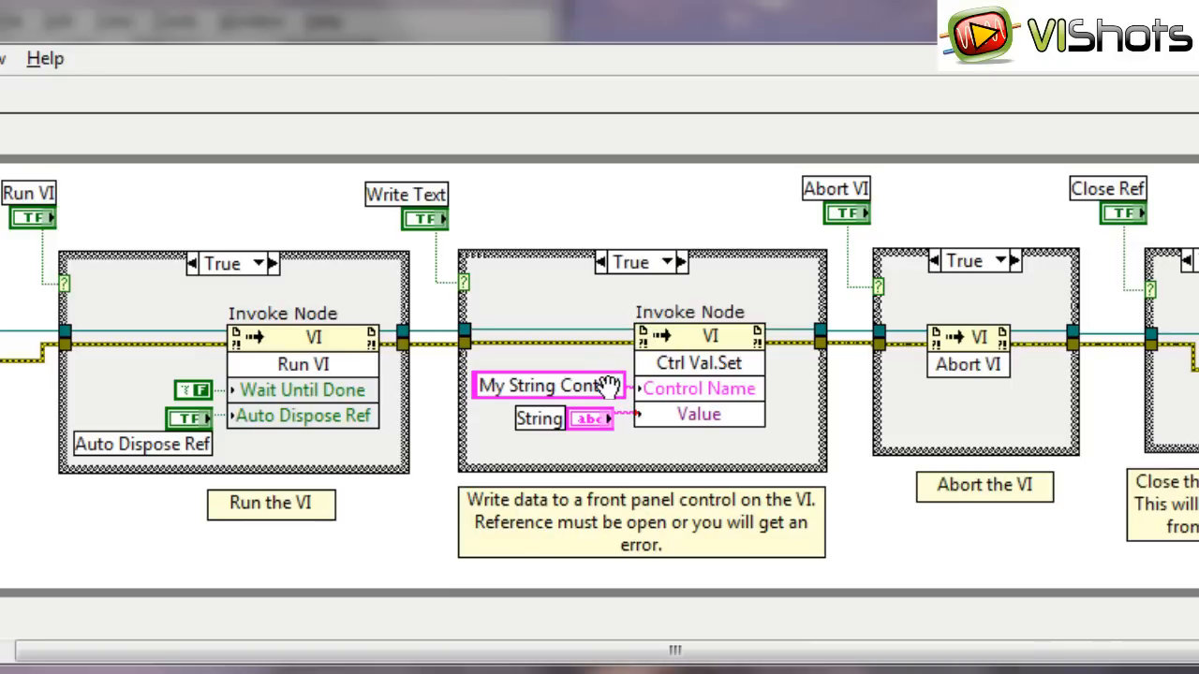
pyautogui.moveTo(562, 389)
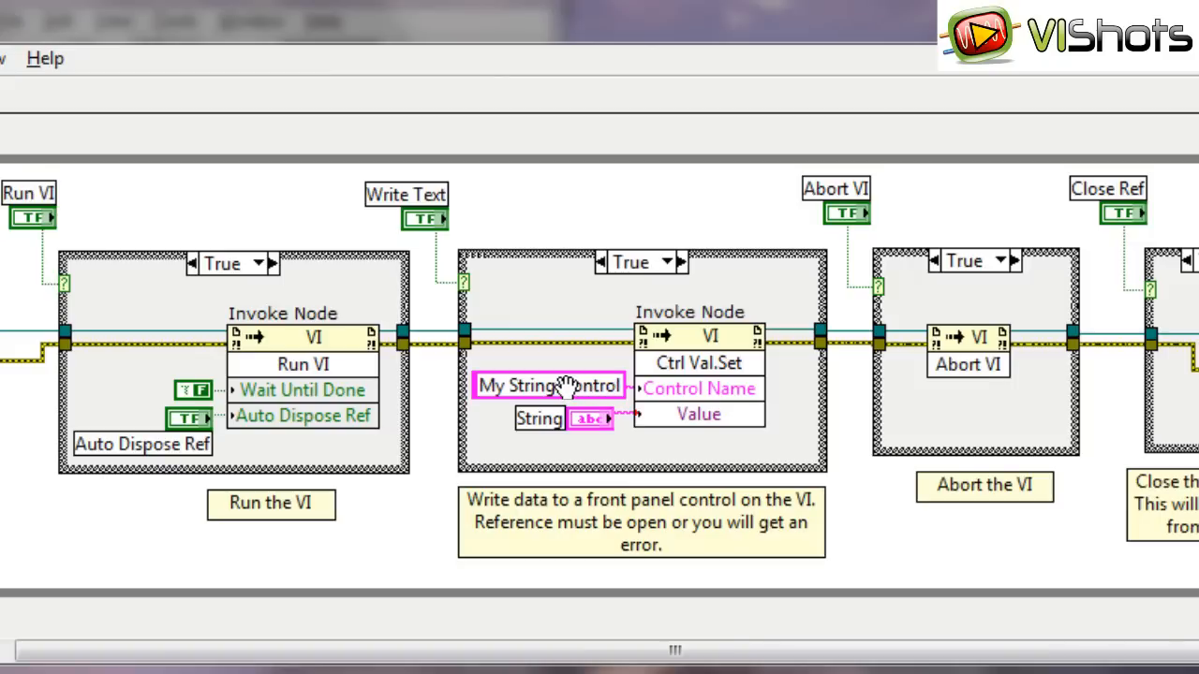
pyautogui.moveTo(496, 384)
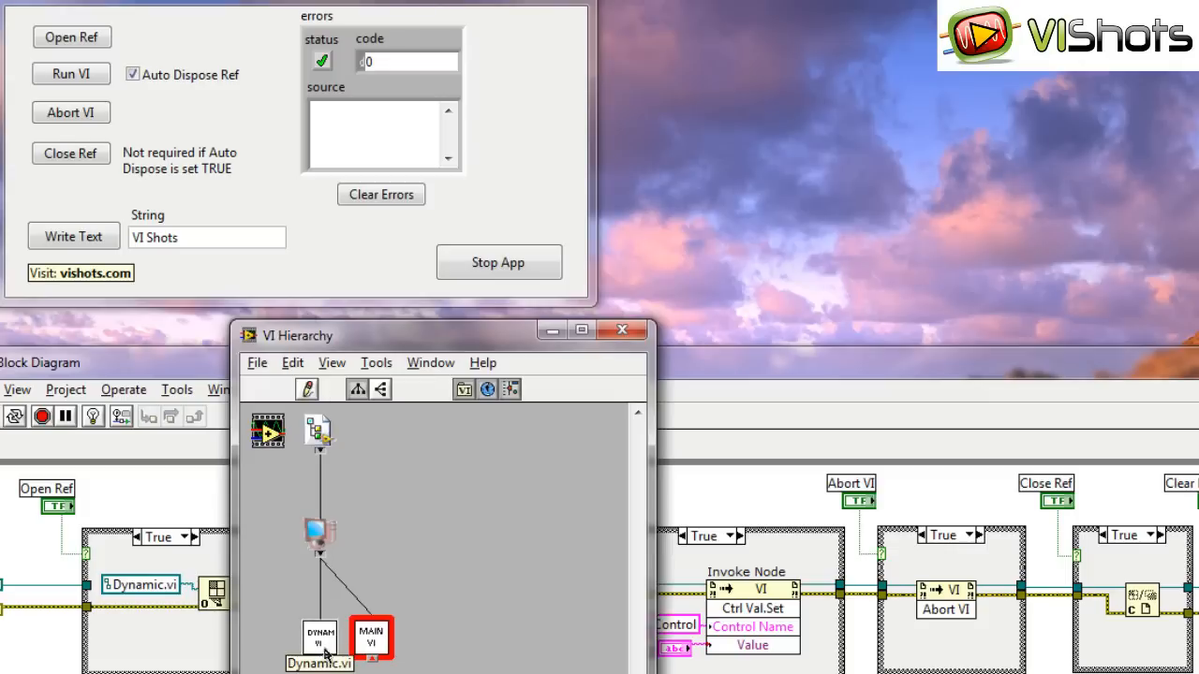
# Open Dynamic.vi's panel and write 'VI Shots' into its My String Control
pyautogui.doubleClick(321, 637)
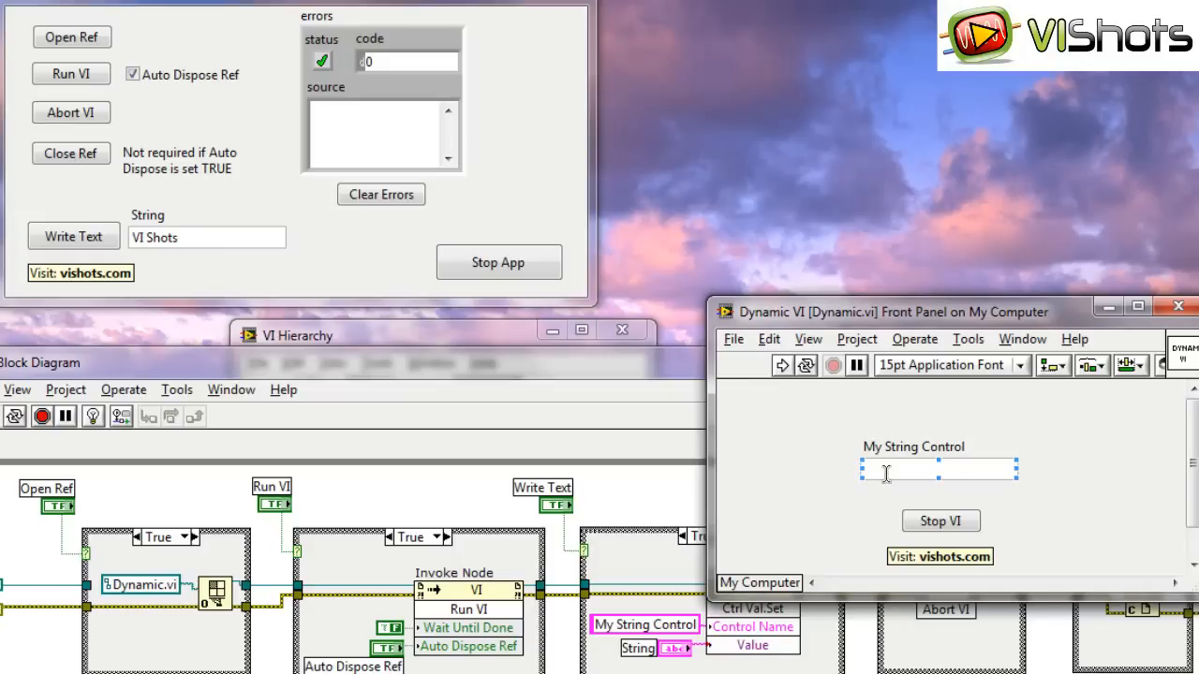
pyautogui.moveTo(558, 396)
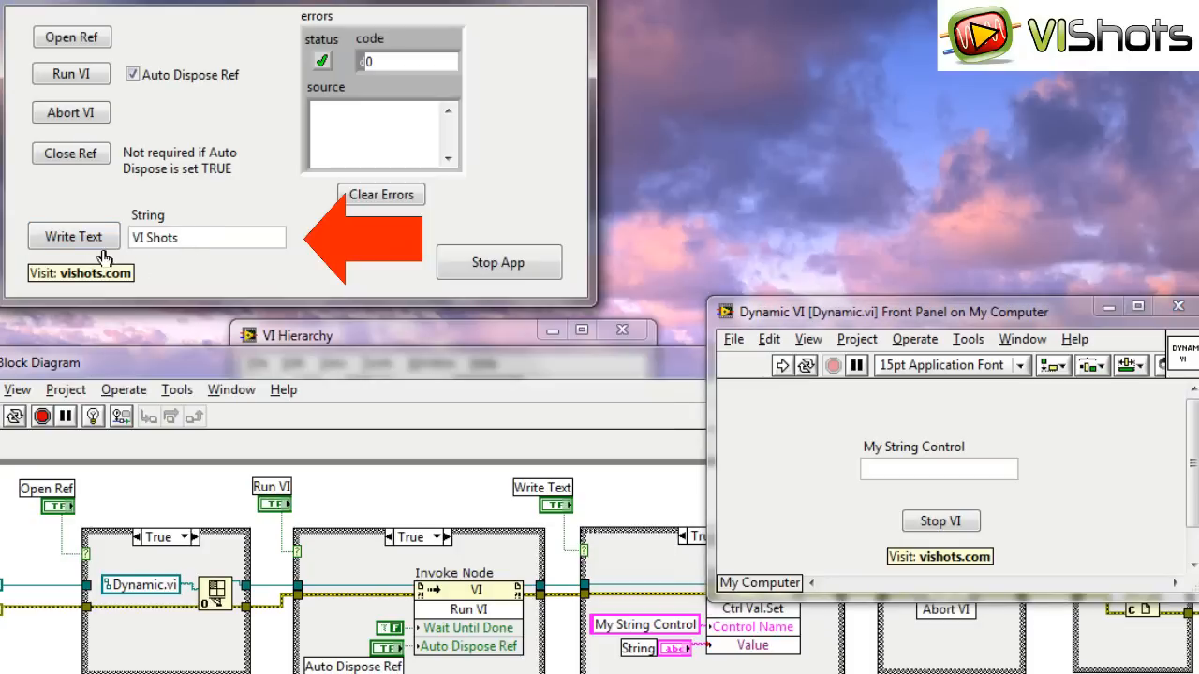
pyautogui.click(73, 236)
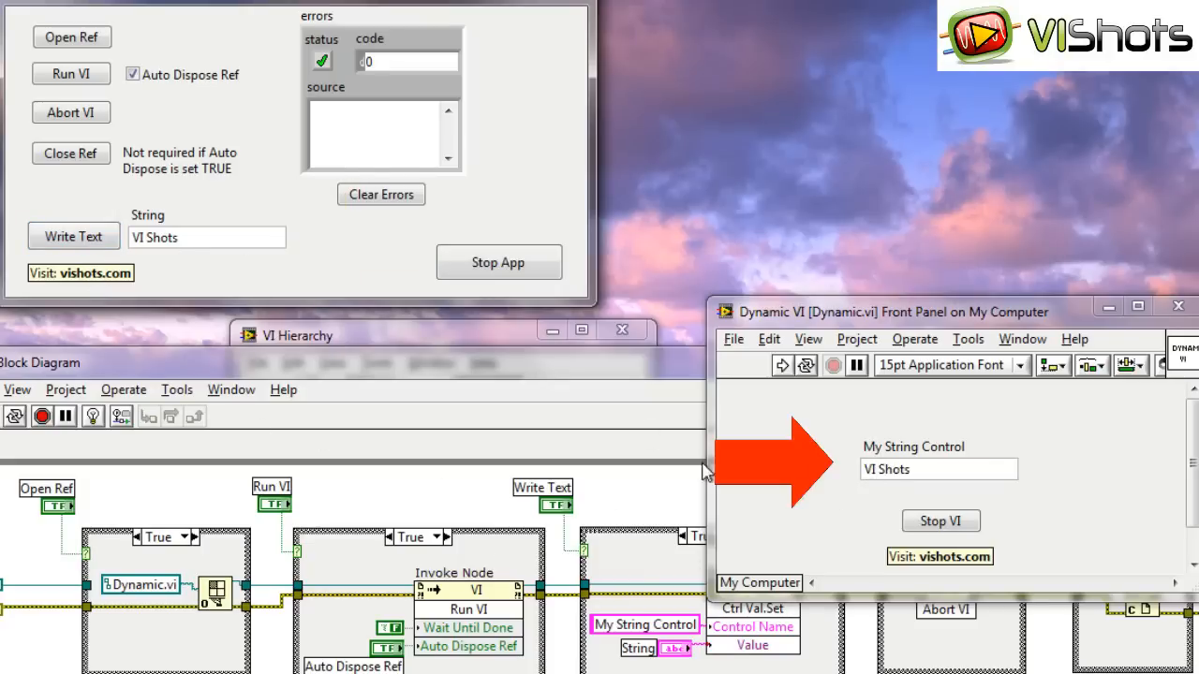
pyautogui.click(937, 468)
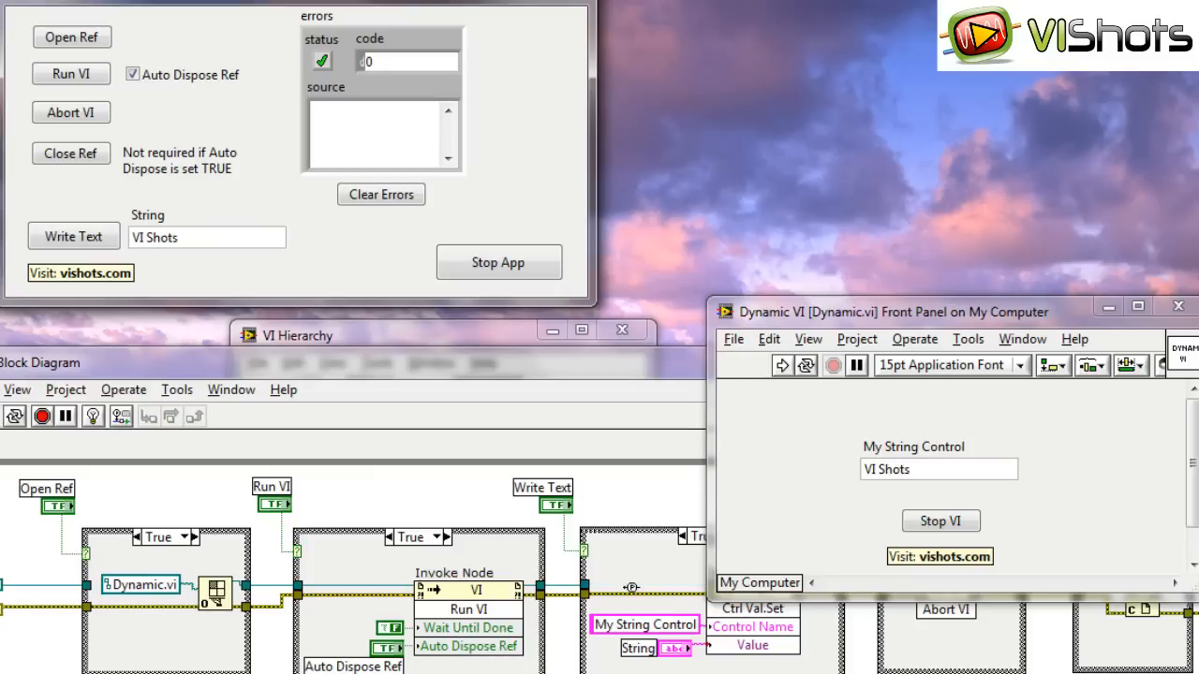
pyautogui.moveTo(665, 405)
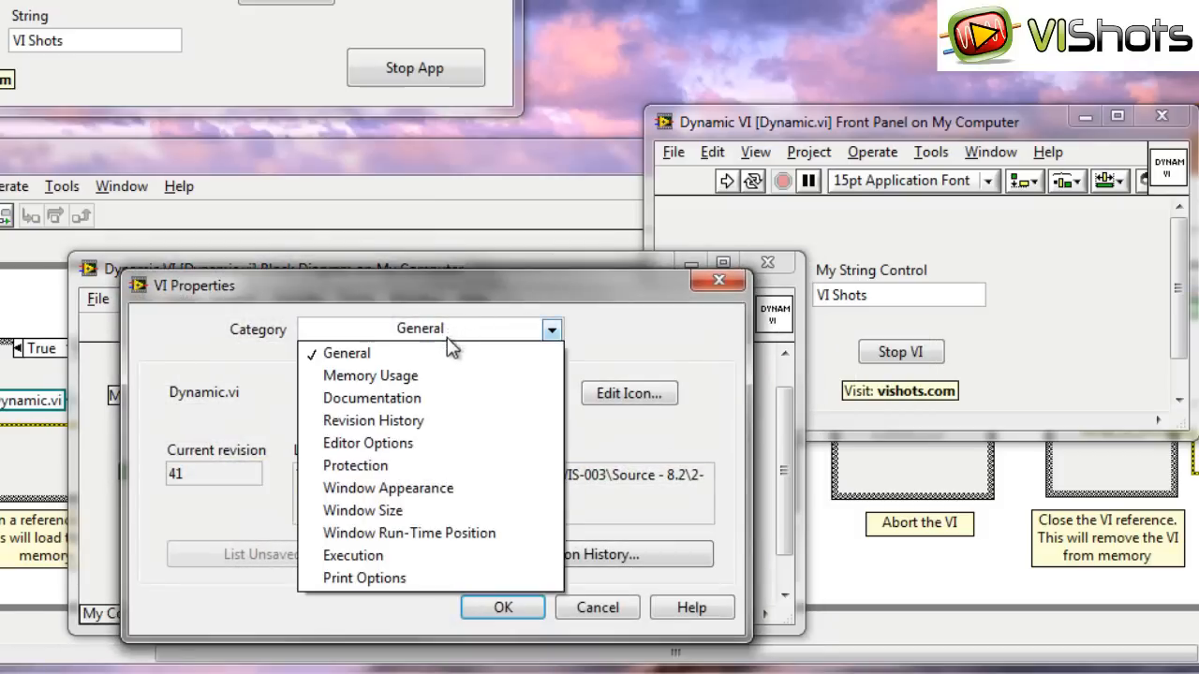
pyautogui.moveTo(409, 511)
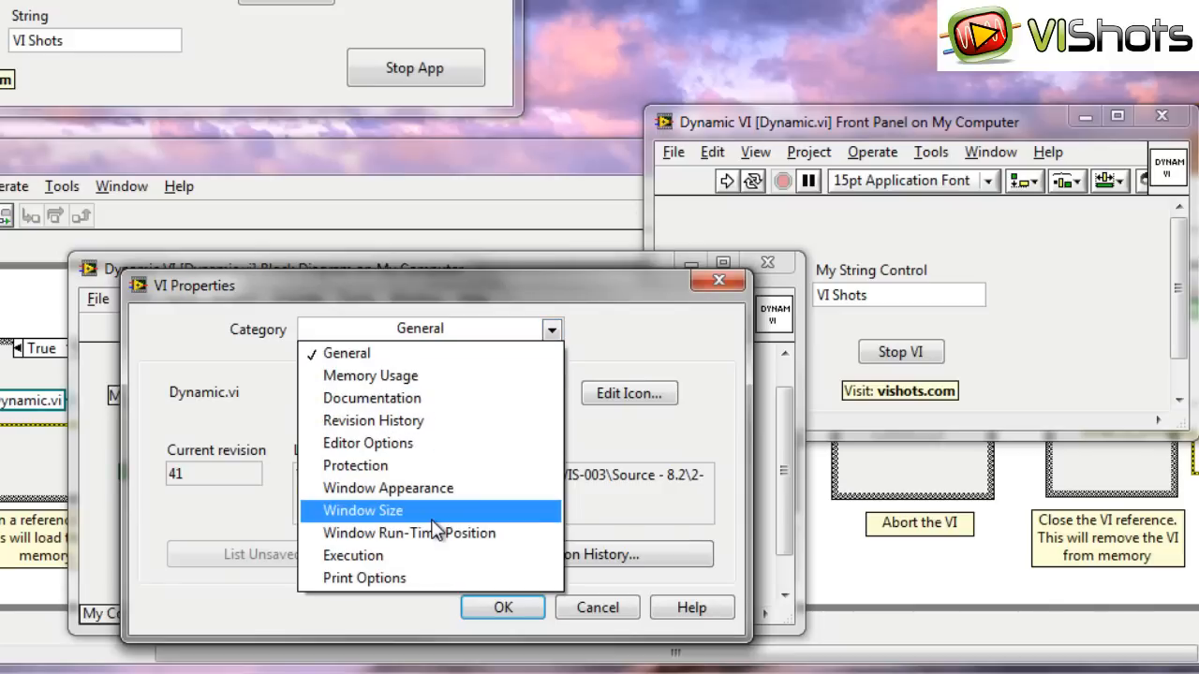
# Toggle Show front panel when called in Window Appearance options, then cancel without changes
pyautogui.click(388, 488)
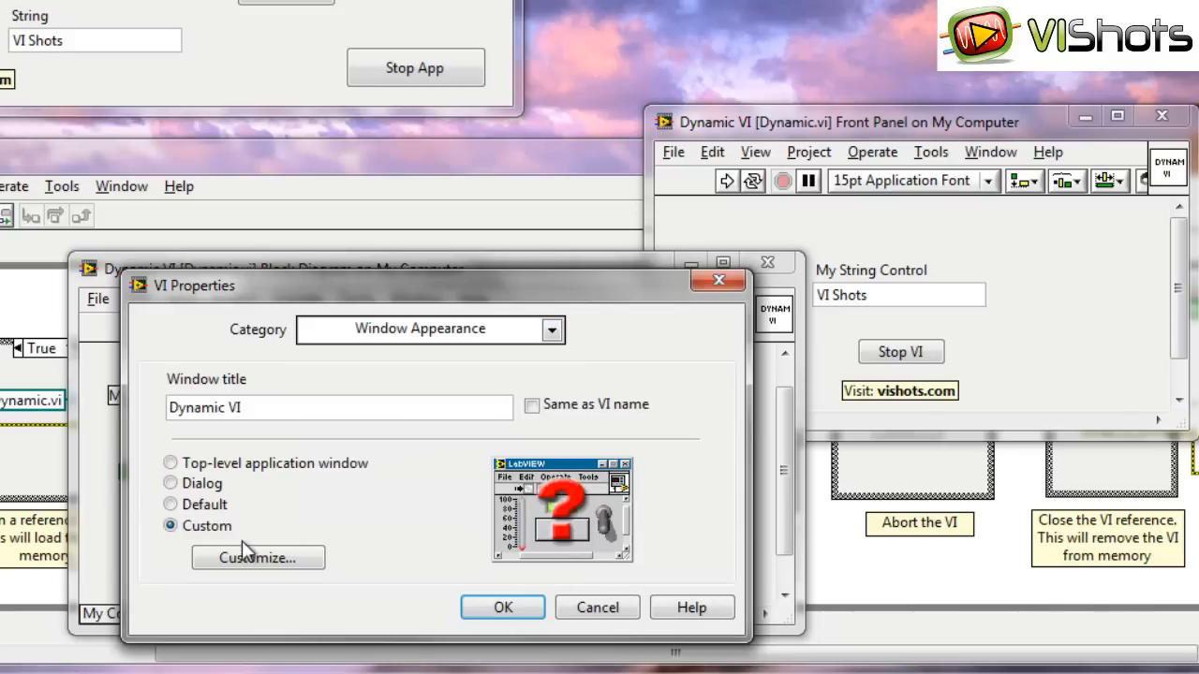
pyautogui.click(258, 557)
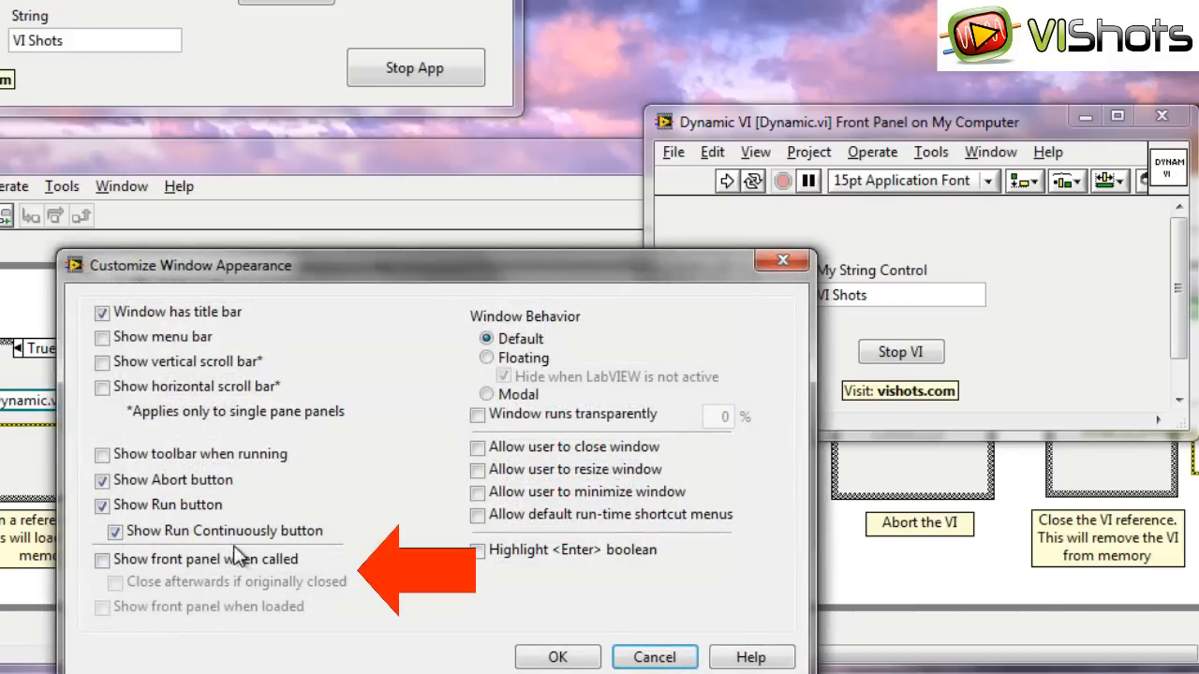
pyautogui.click(101, 560)
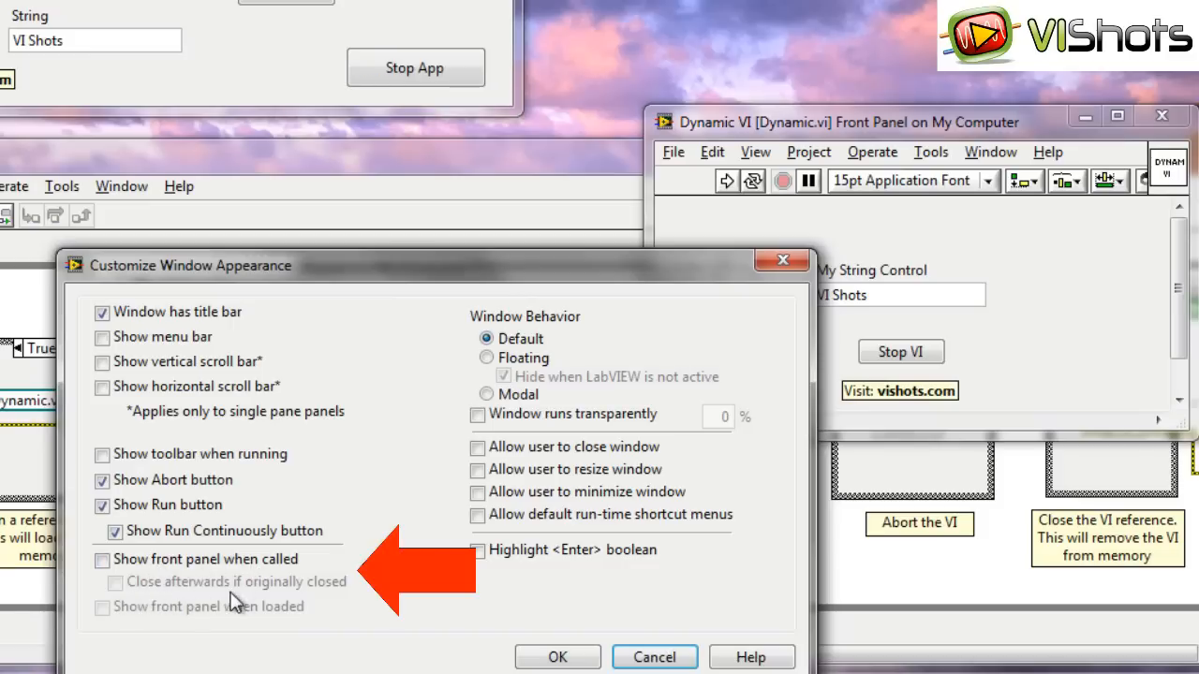
pyautogui.moveTo(319, 604)
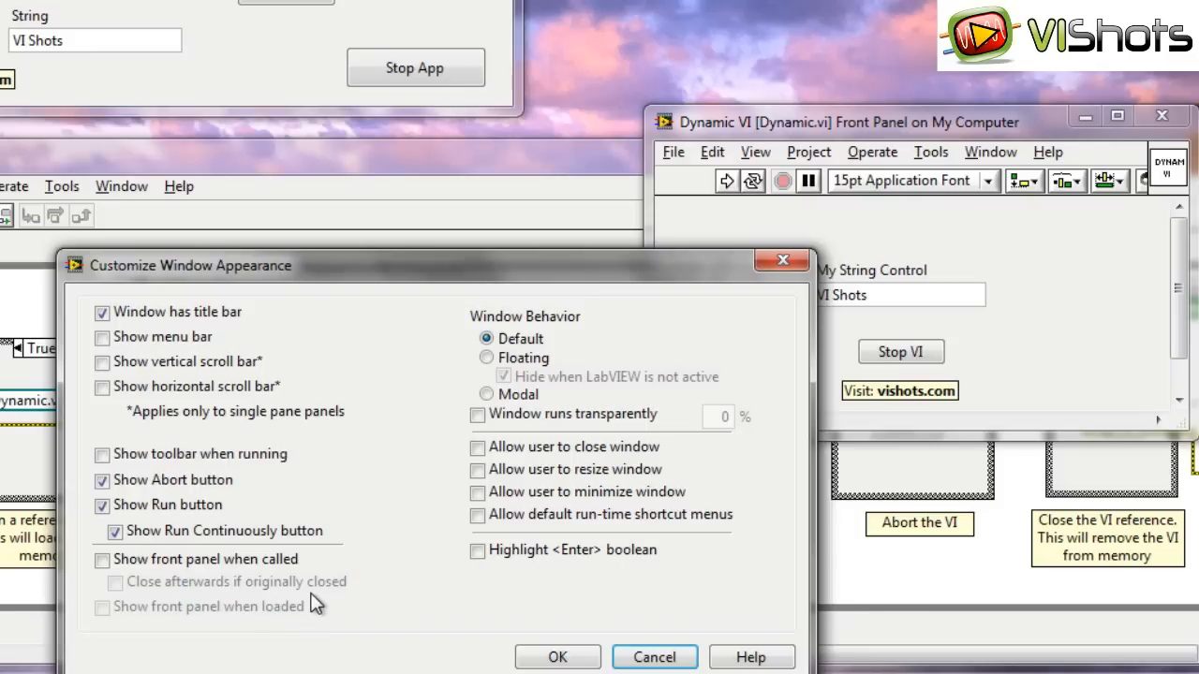
pyautogui.click(102, 559)
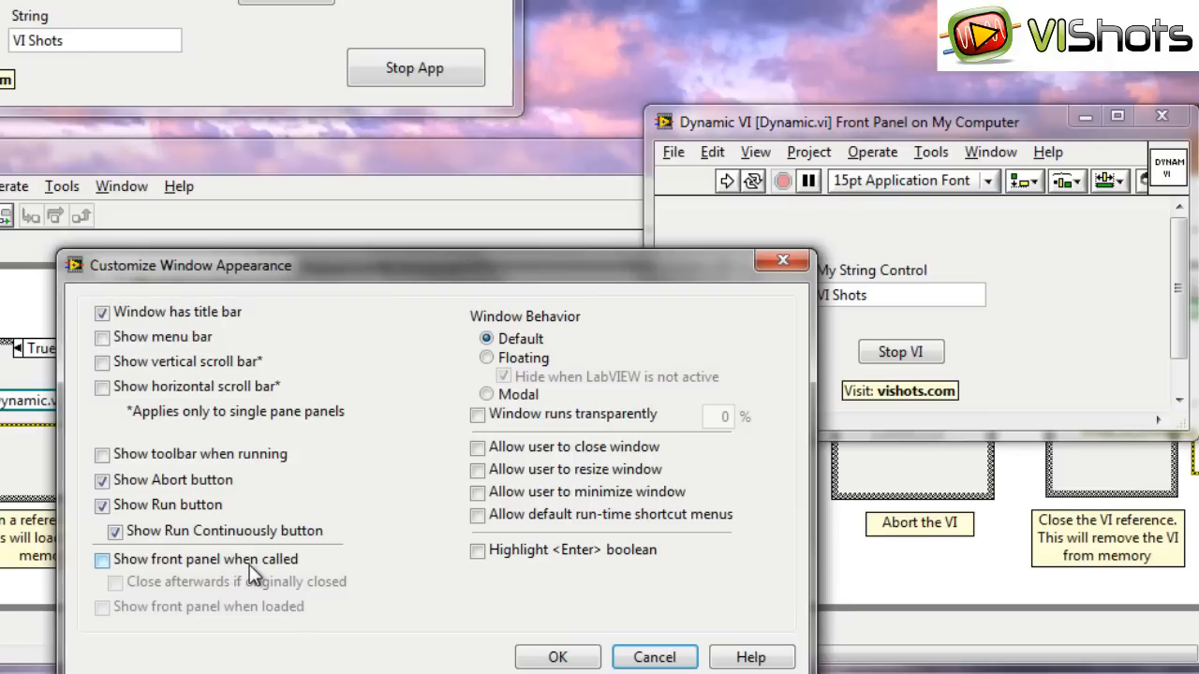
pyautogui.click(102, 559)
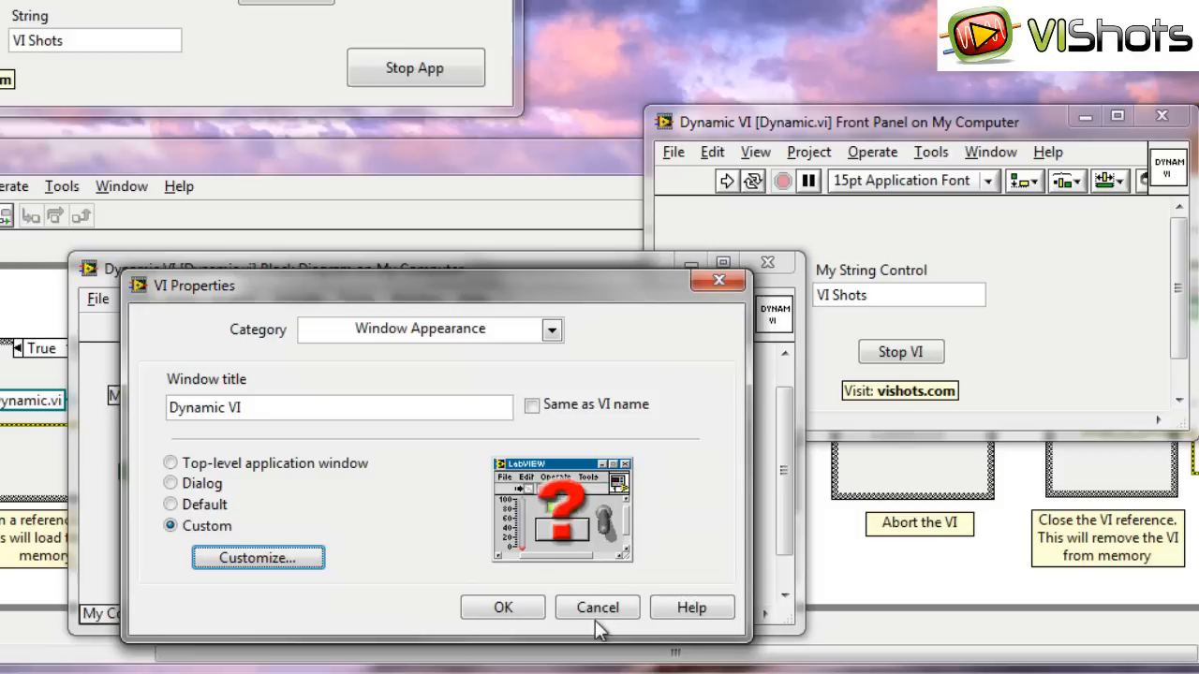
pyautogui.click(597, 607)
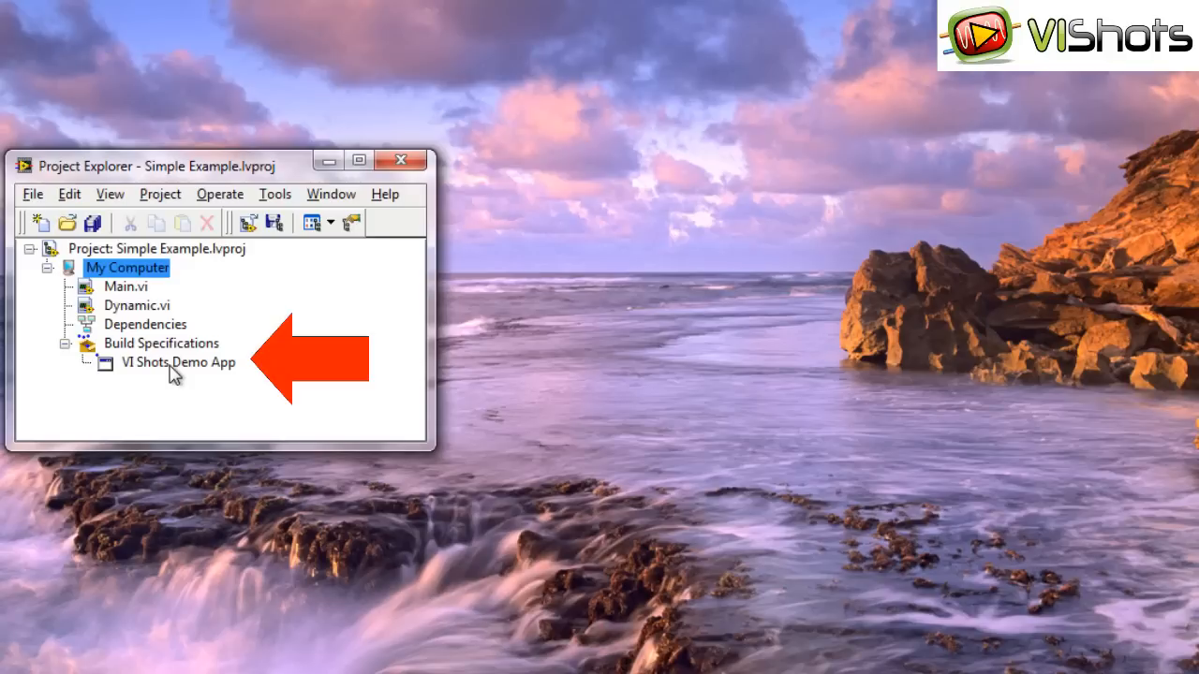
# Open the VI Shots Demo App build specification's properties from Project Explorer
pyautogui.click(178, 362)
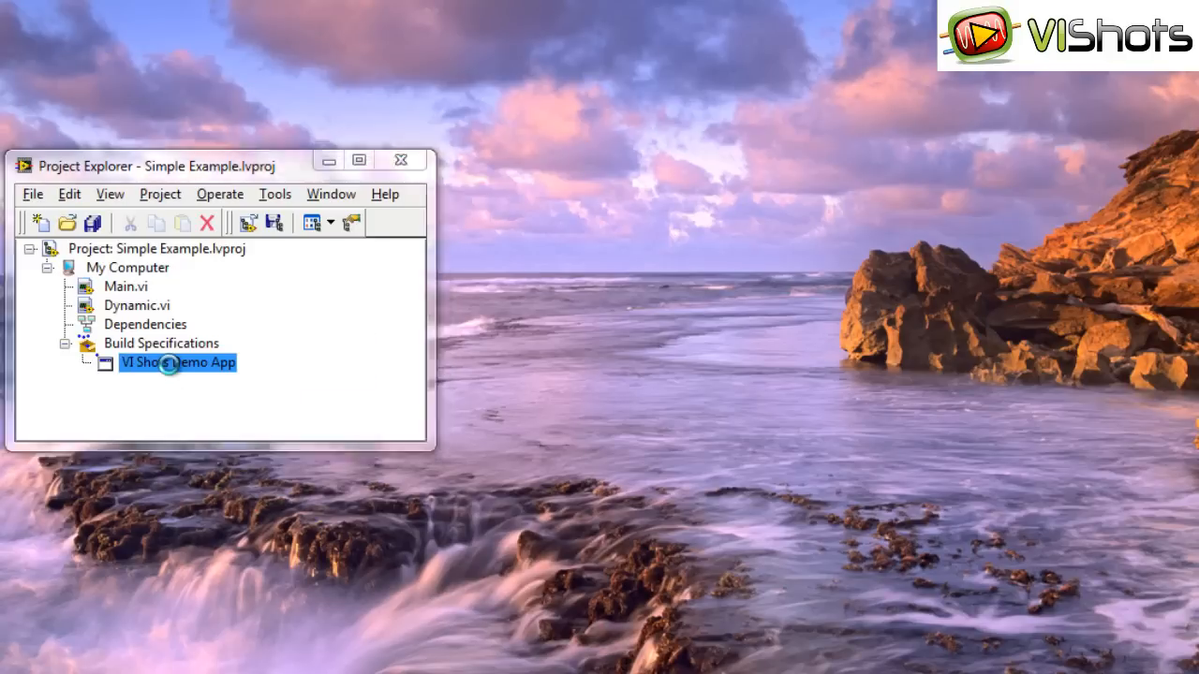
pyautogui.doubleClick(177, 362)
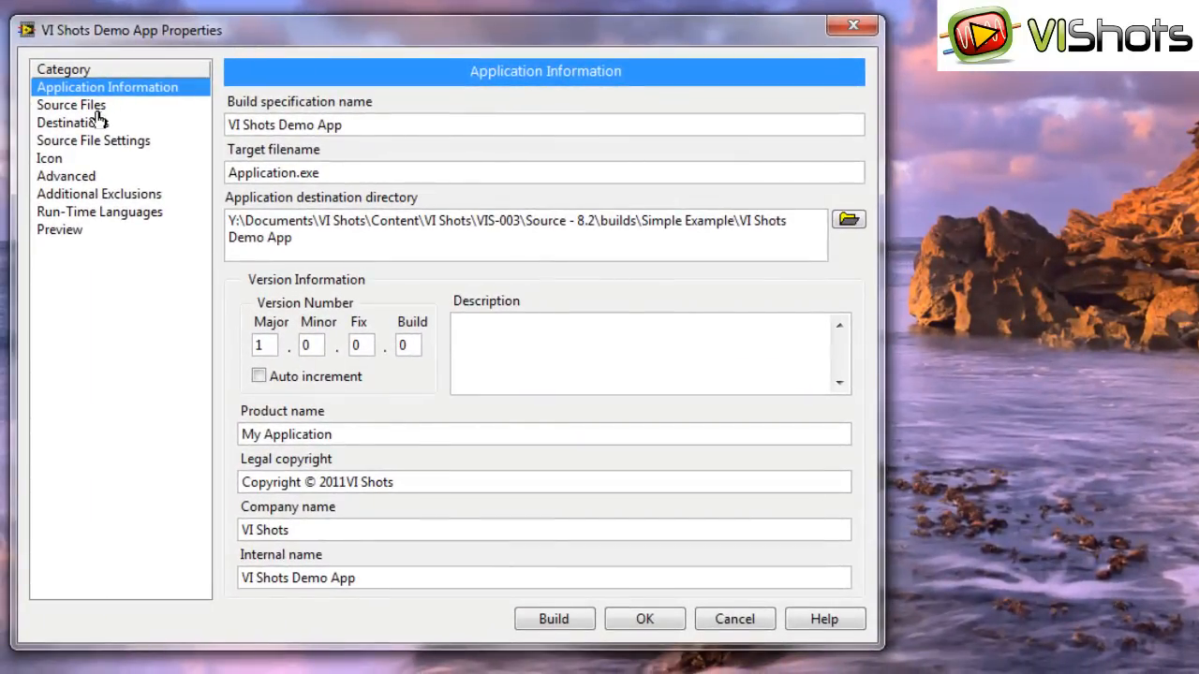
# Set Main.vi as startup VI and Dynamic.vi as dynamic, then build the application
pyautogui.click(71, 104)
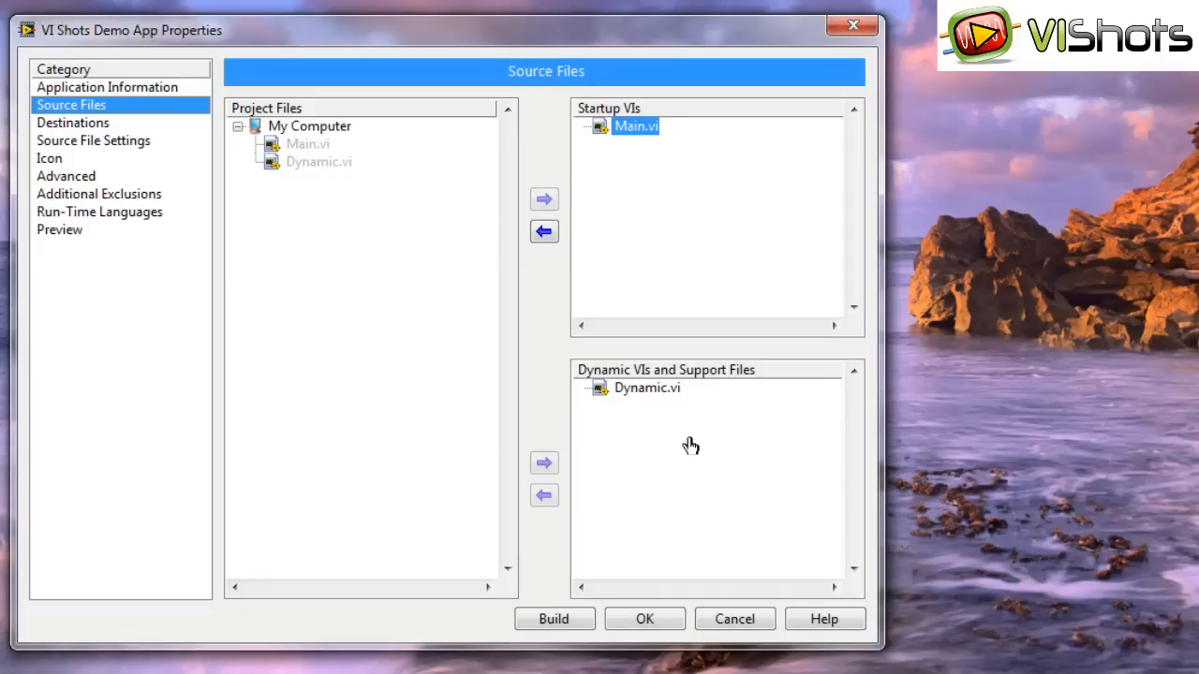
pyautogui.moveTo(678, 429)
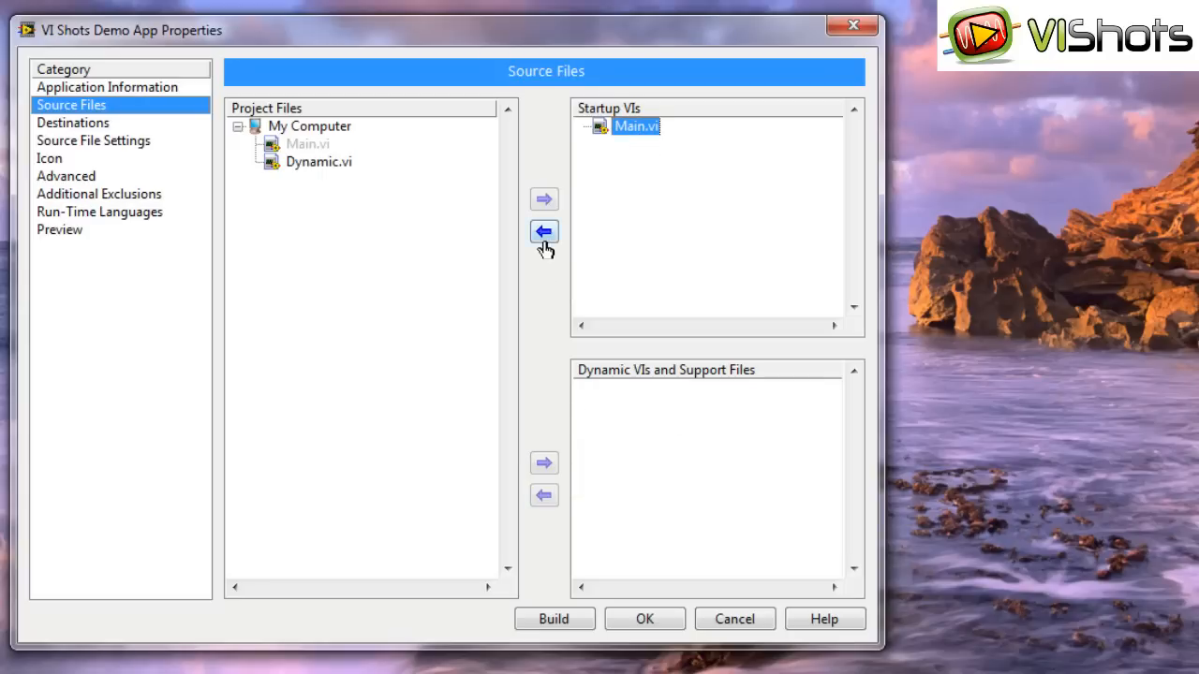
pyautogui.click(543, 231)
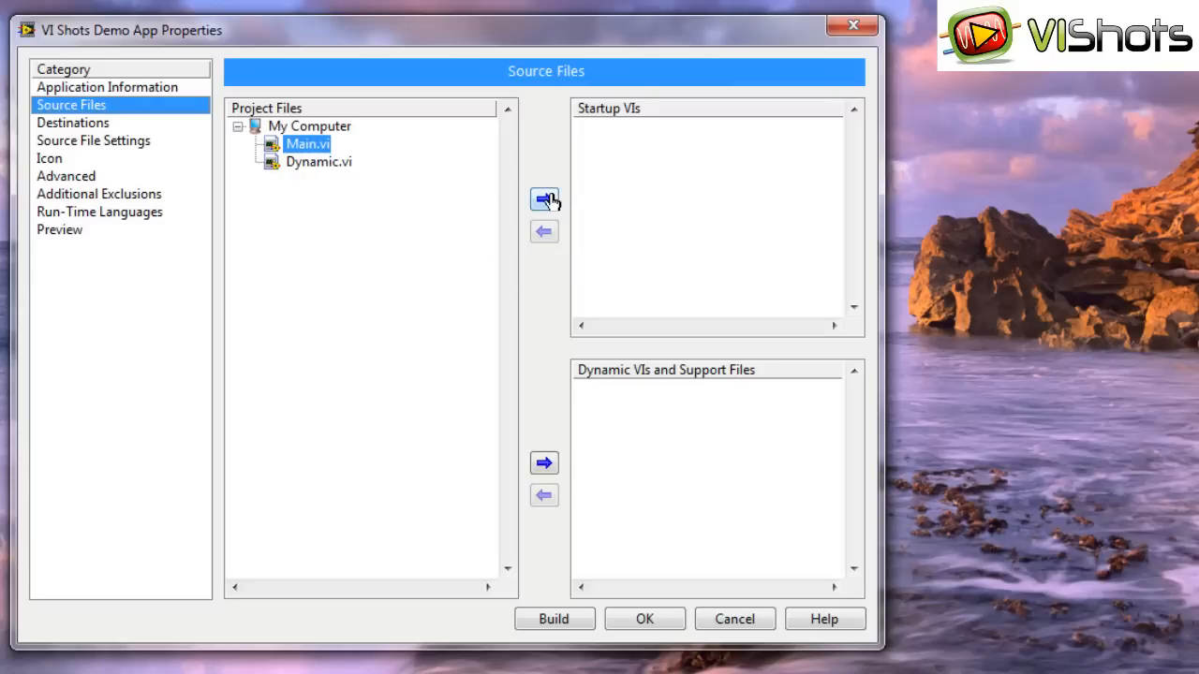
pyautogui.click(544, 200)
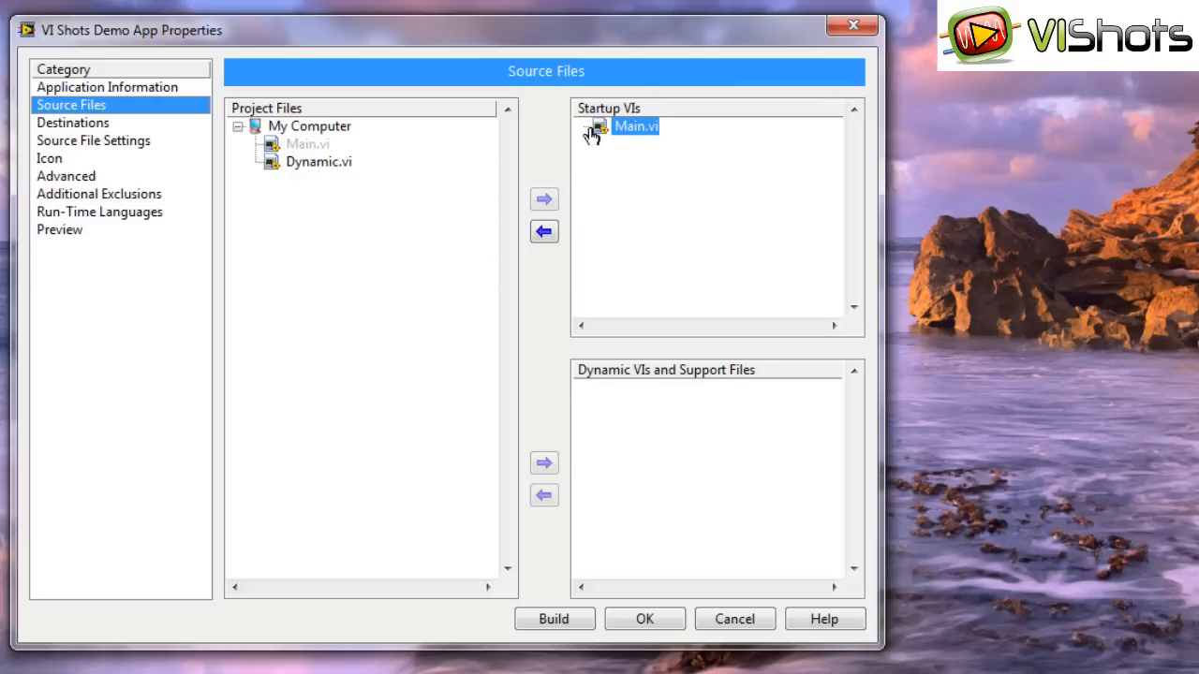
pyautogui.click(318, 161)
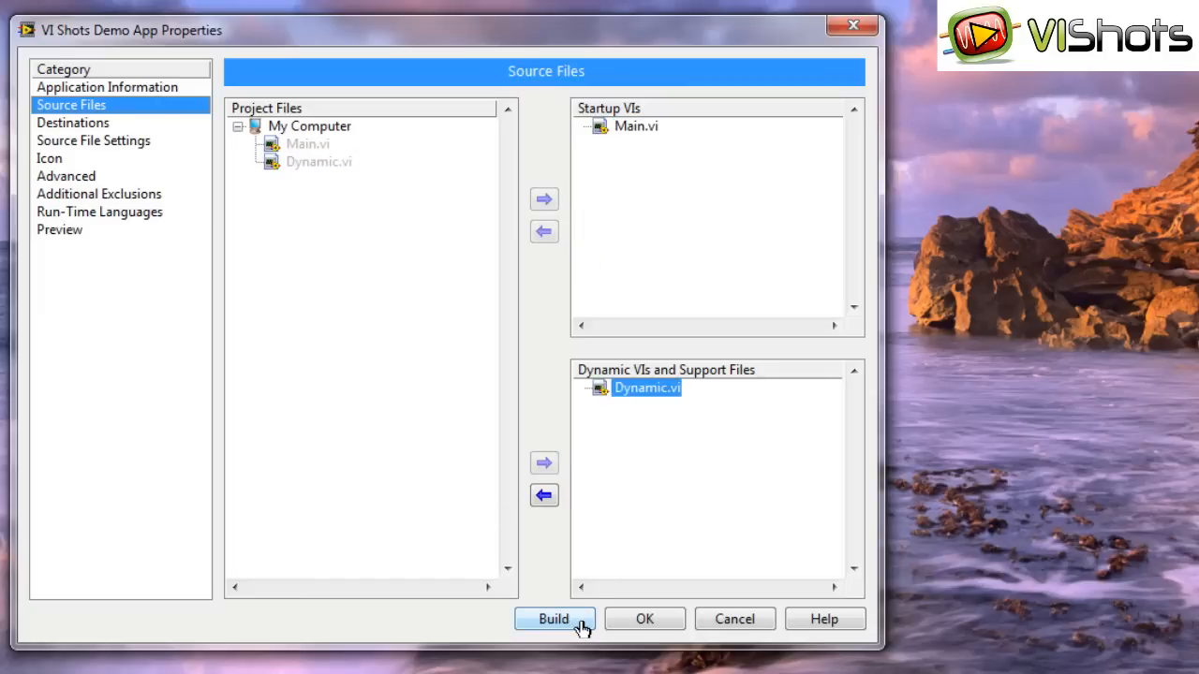
pyautogui.click(553, 619)
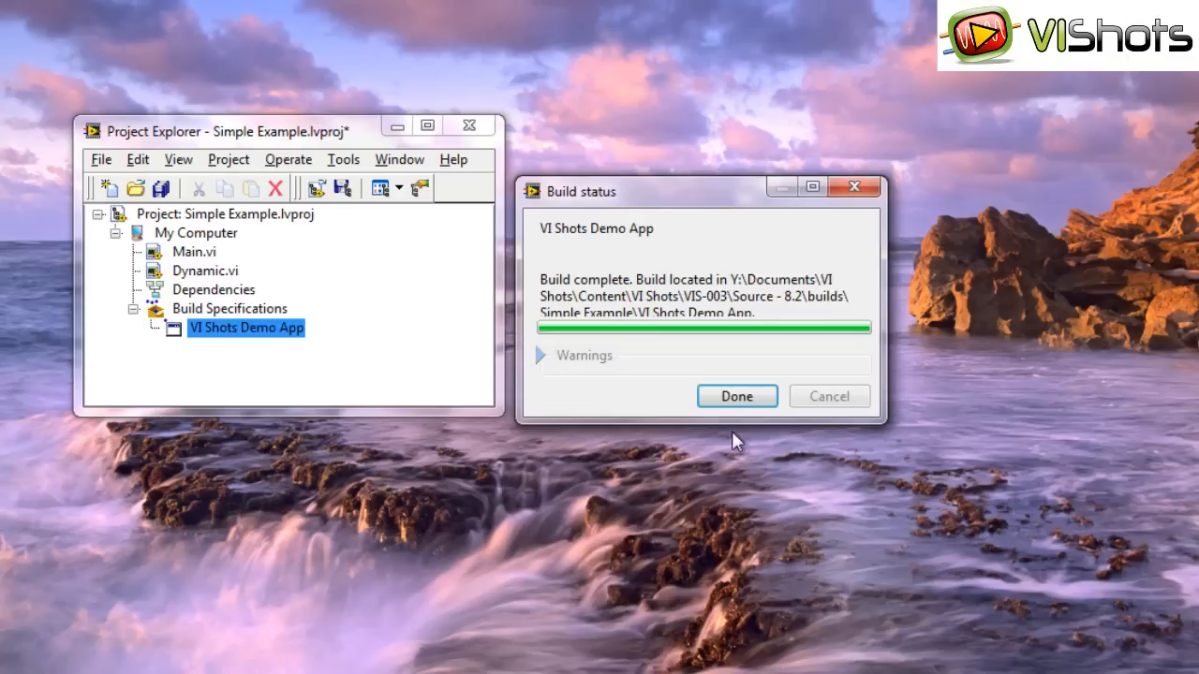
# Run the built app, open the reference, write 'VI Shots', then stop the app
pyautogui.click(736, 395)
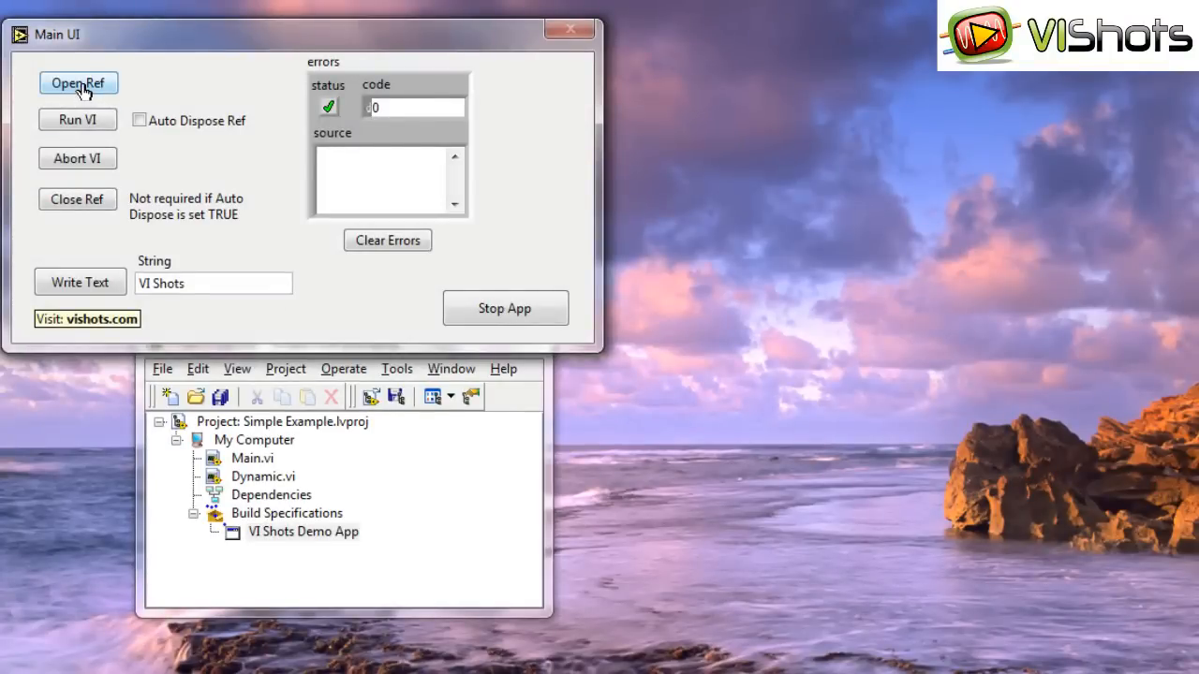
pyautogui.click(76, 120)
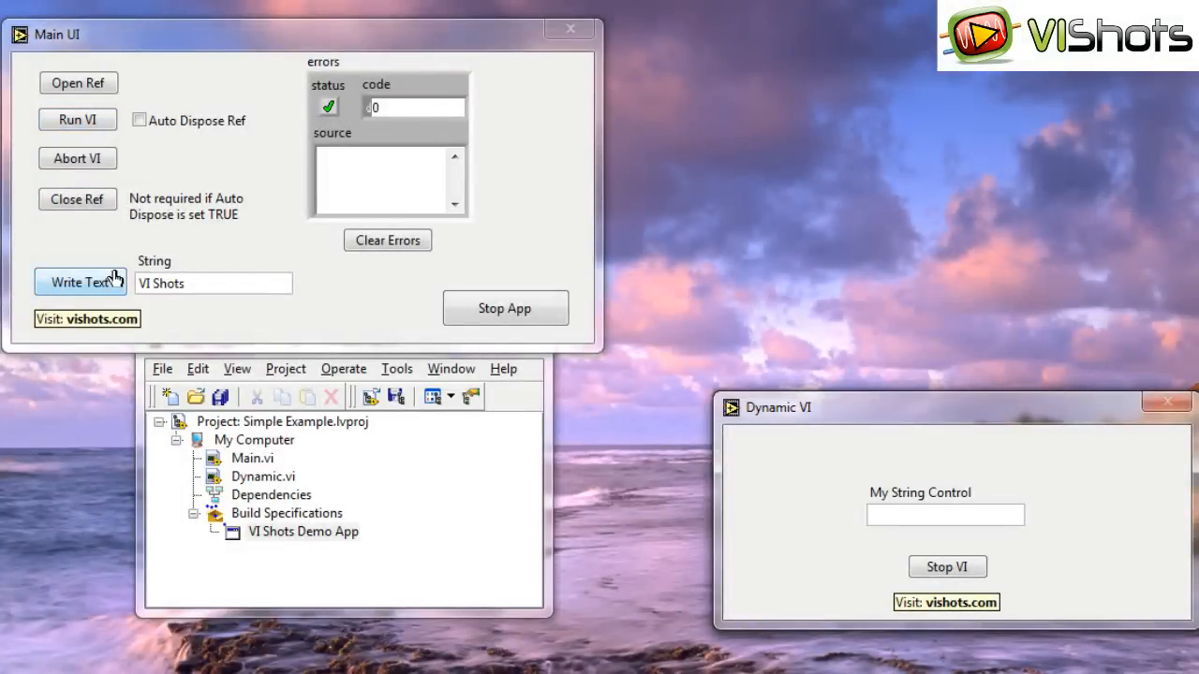
pyautogui.click(80, 282)
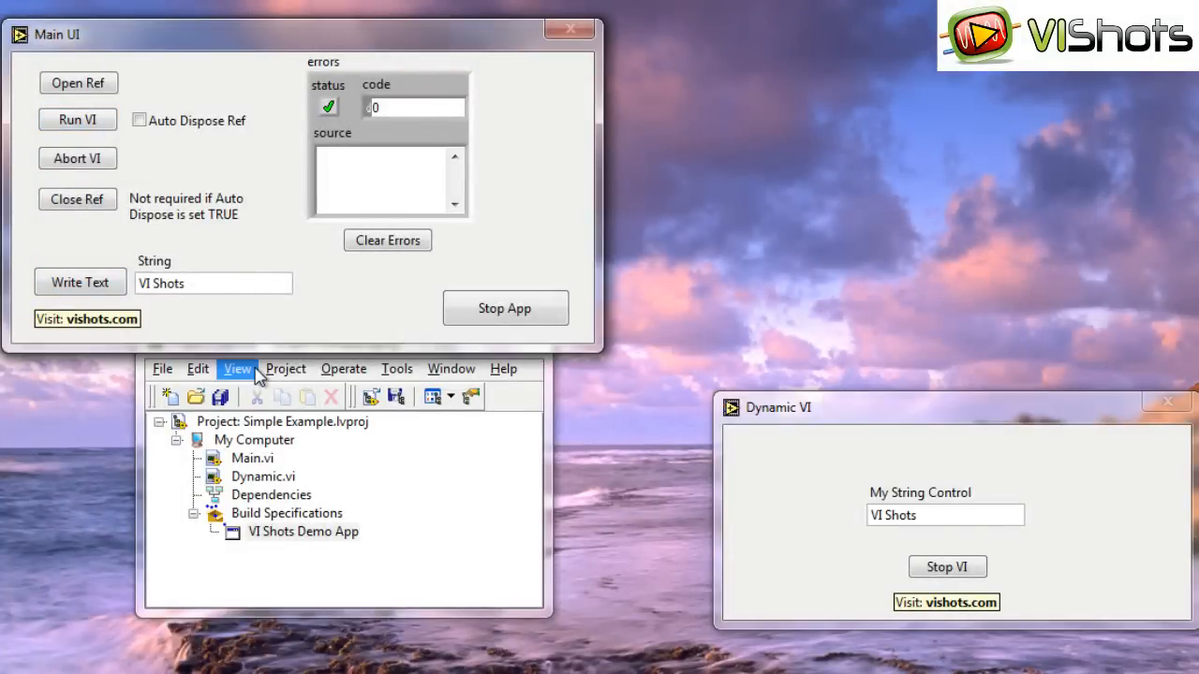
pyautogui.moveTo(459, 75)
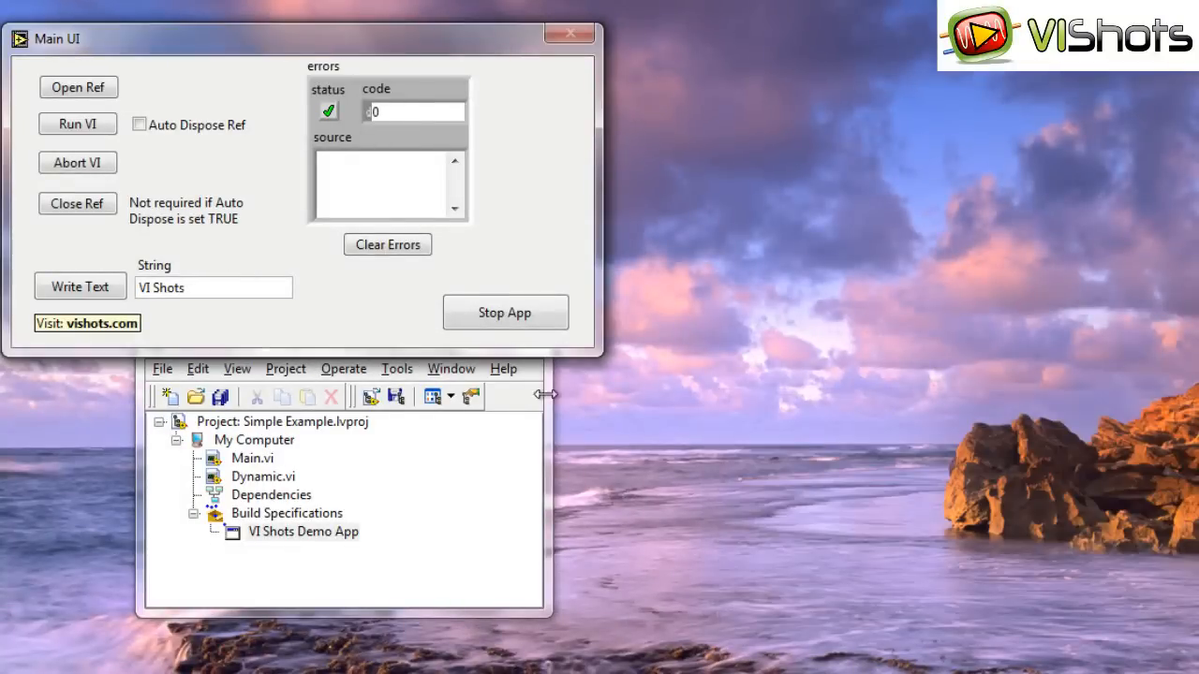
pyautogui.click(504, 312)
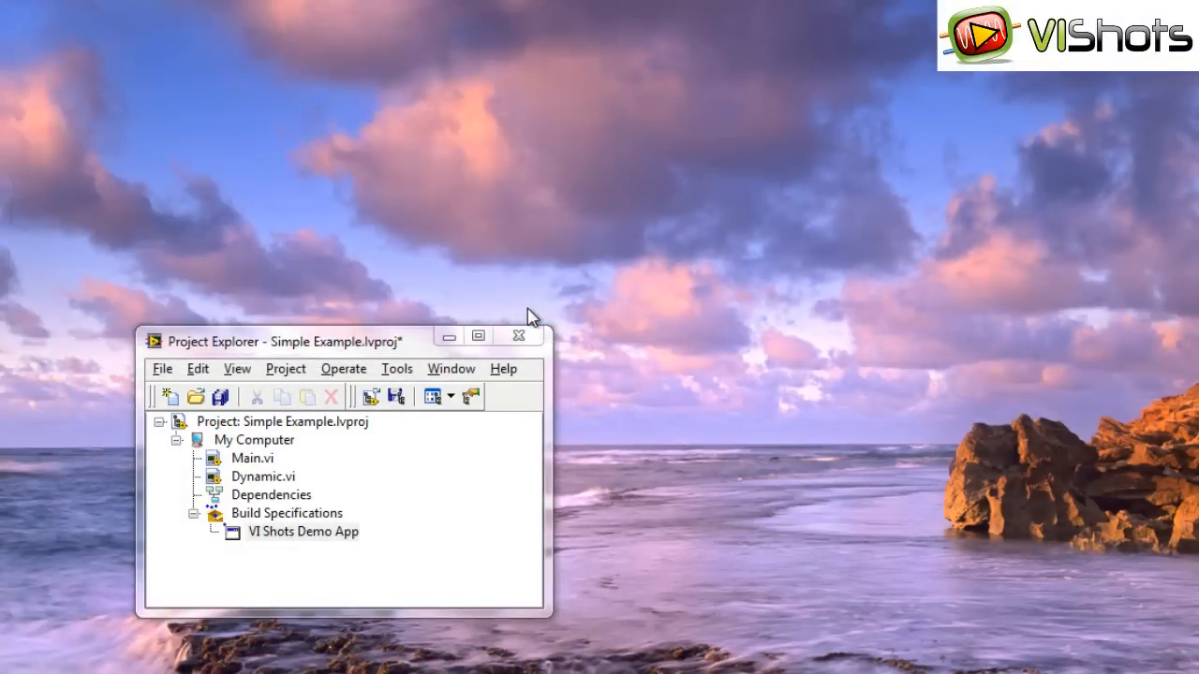